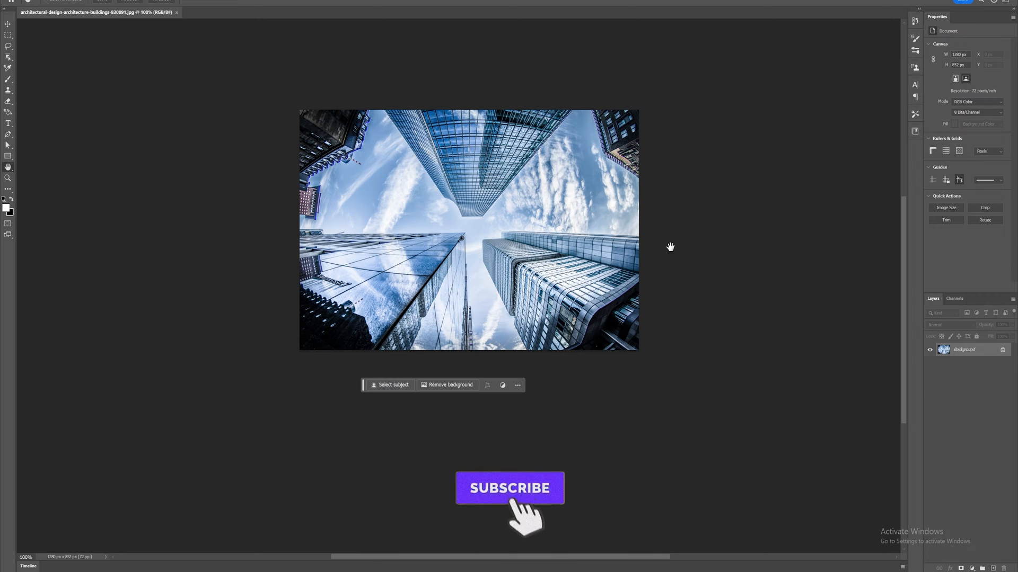
# Lasso the top-centre skyscraper and run Generative Fill to replace it with sky and clouds
pyautogui.click(510, 487)
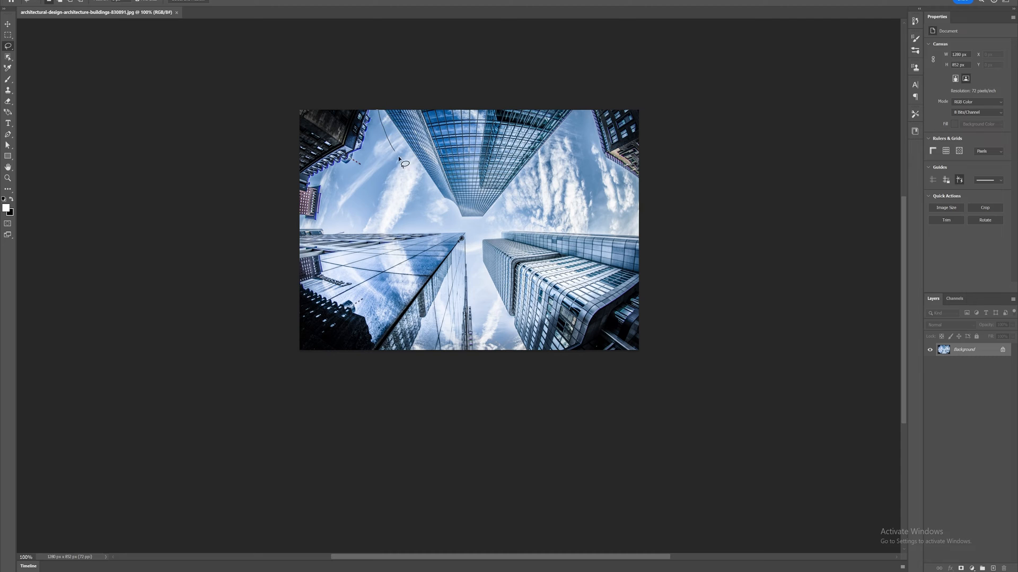
pyautogui.moveTo(399, 163); pyautogui.dragTo(511, 213)
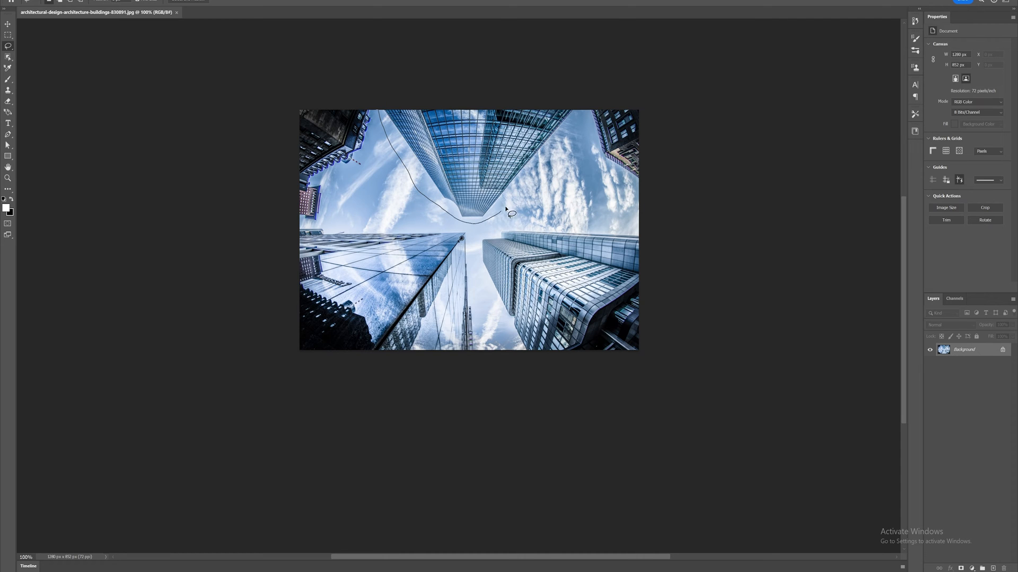
pyautogui.click(507, 213)
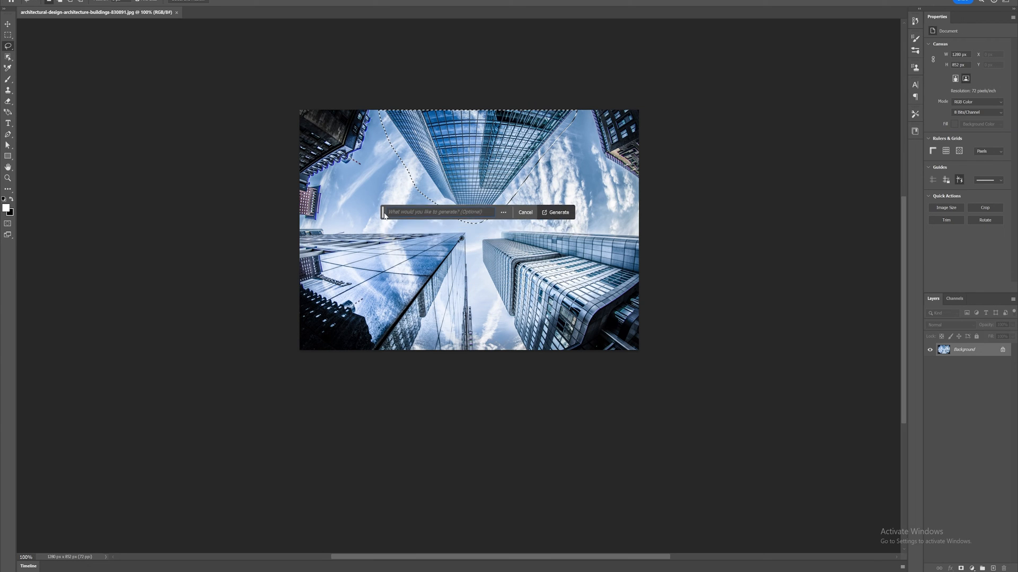
pyautogui.click(557, 212)
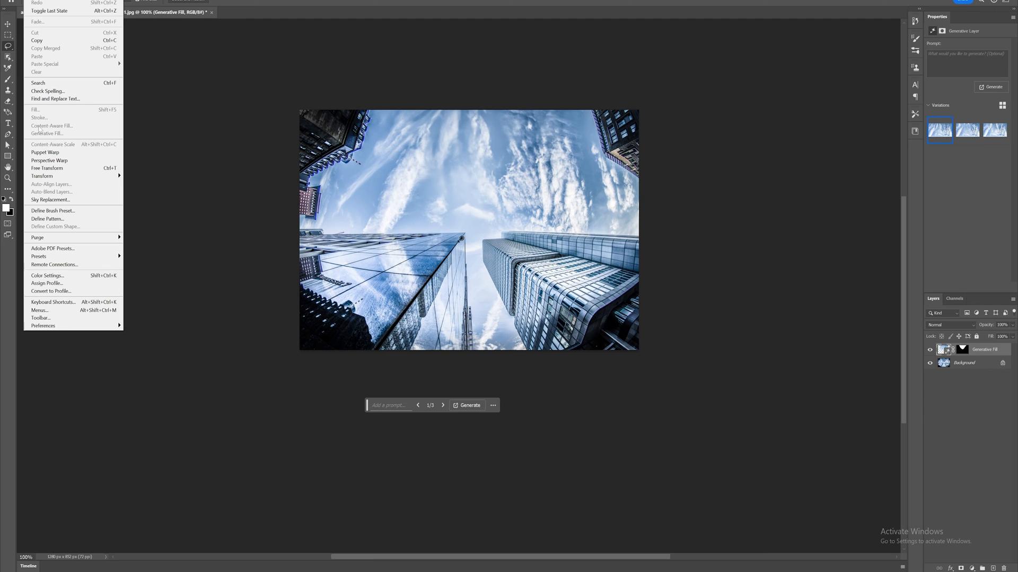
# Preview the second generated sky variation, then return to the first
pyautogui.click(403, 105)
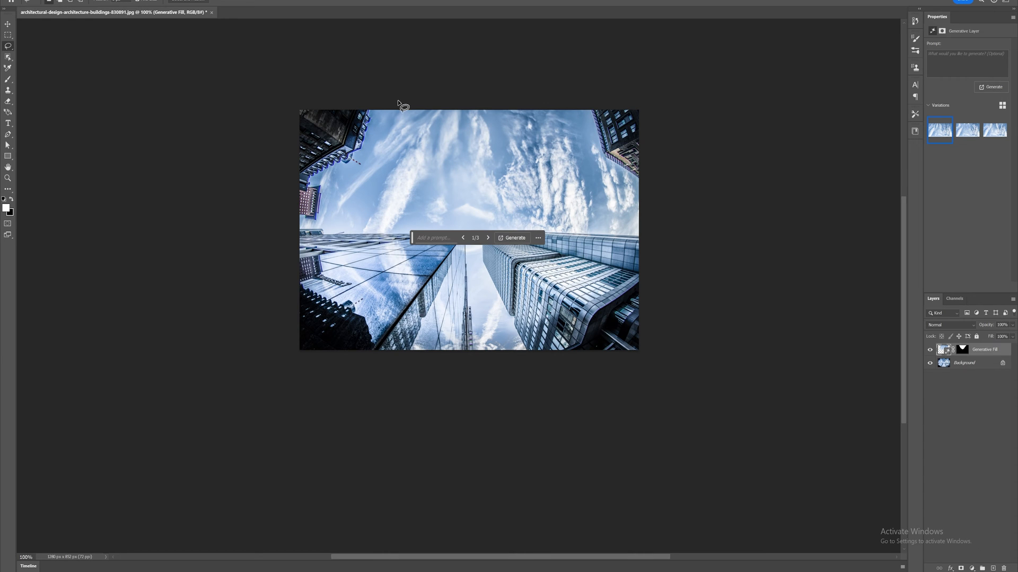
pyautogui.click(487, 237)
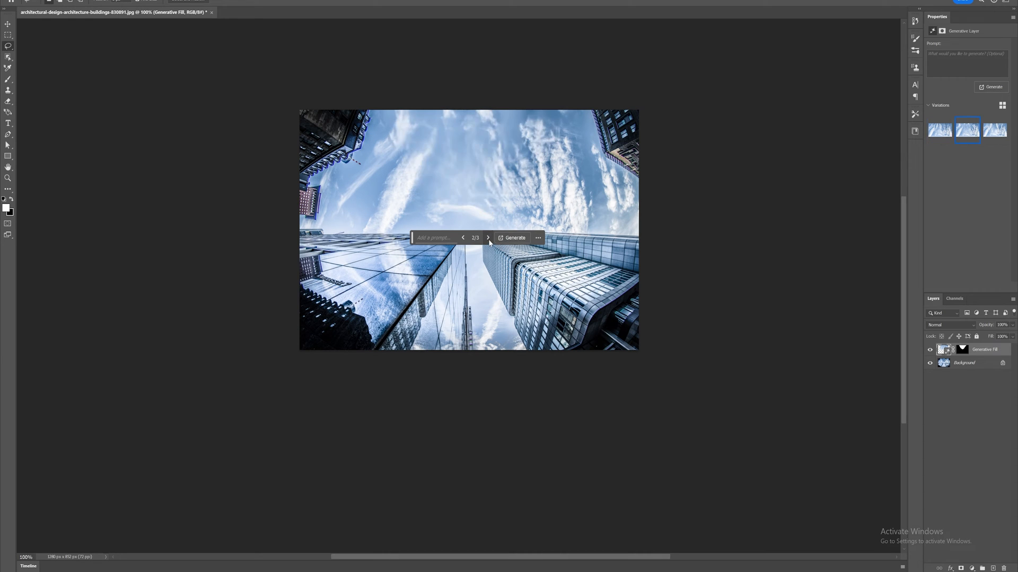
pyautogui.click(487, 237)
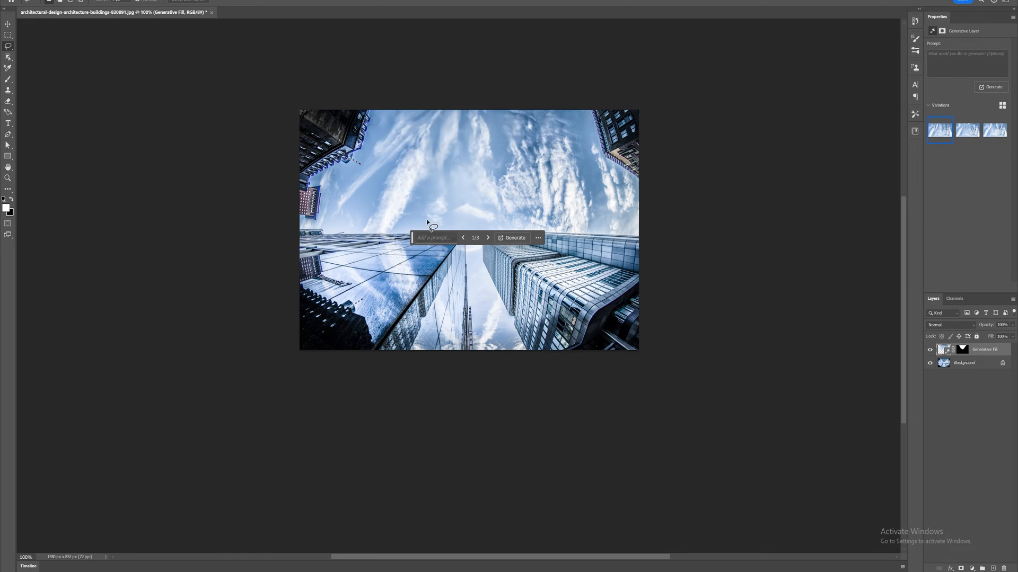
pyautogui.moveTo(523, 114)
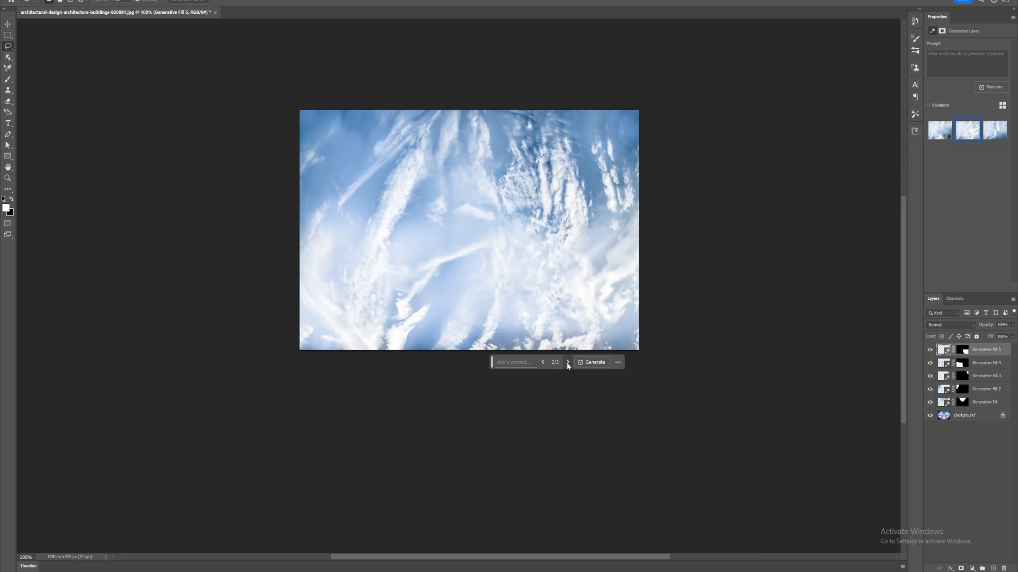
pyautogui.moveTo(654, 220)
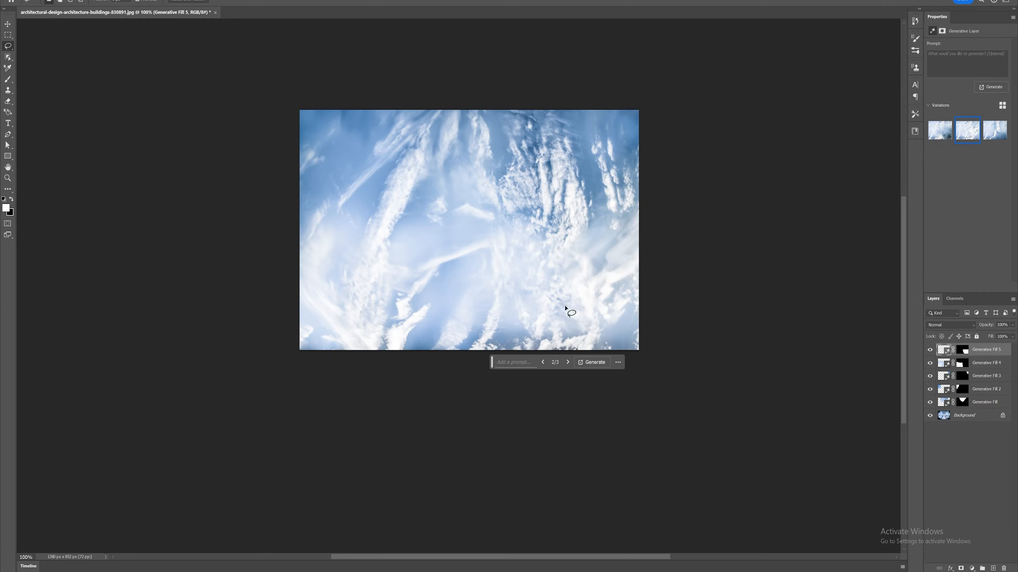
pyautogui.moveTo(649, 288)
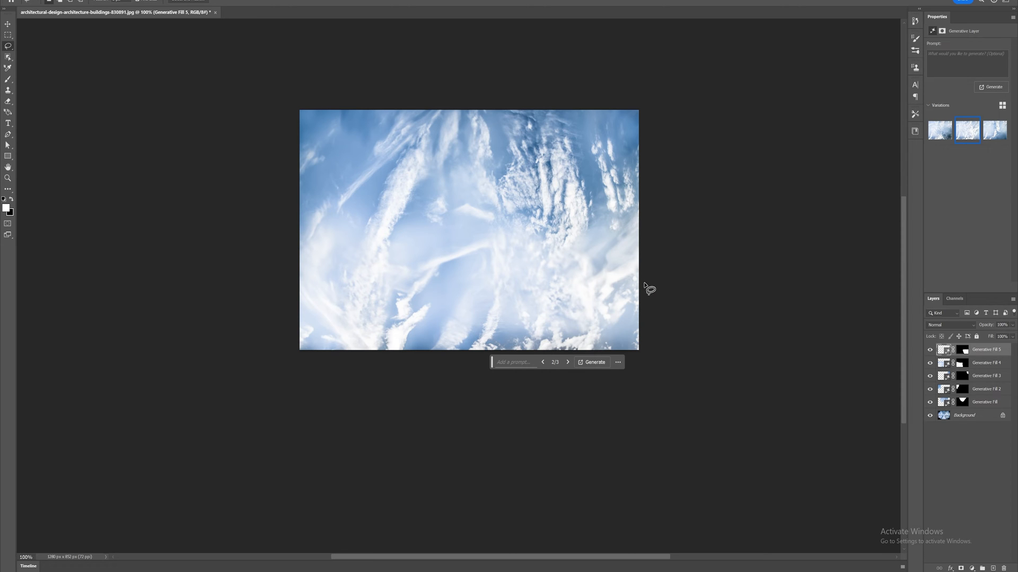
pyautogui.moveTo(481, 256)
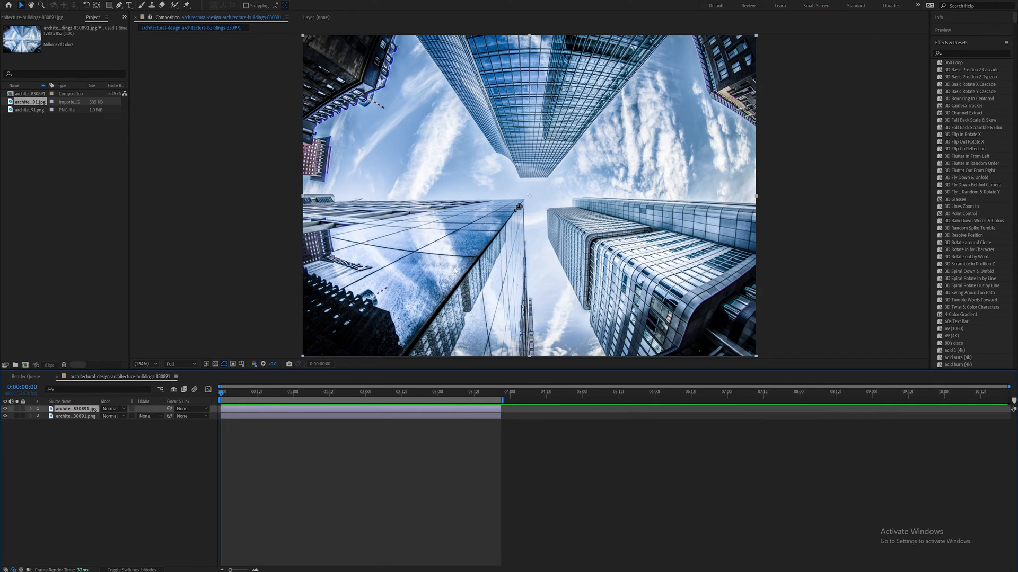
pyautogui.moveTo(480, 283)
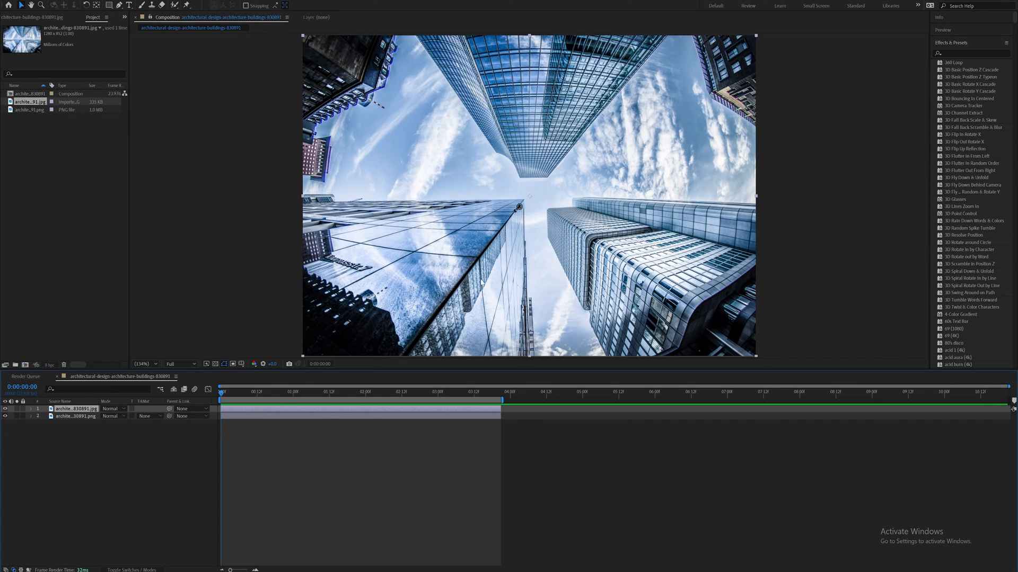
pyautogui.moveTo(469, 411)
pyautogui.write('1')
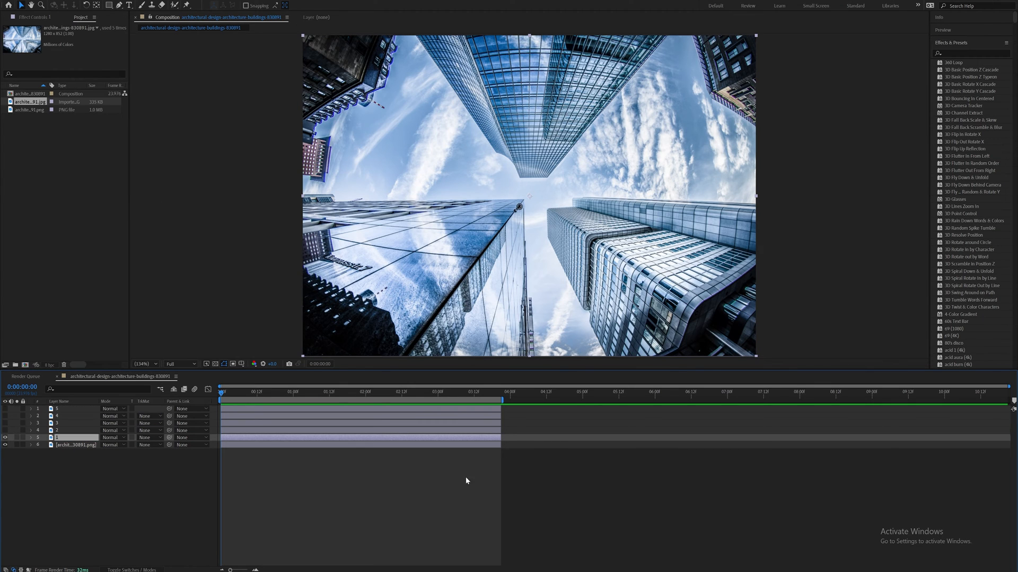
pyautogui.moveTo(113, 13)
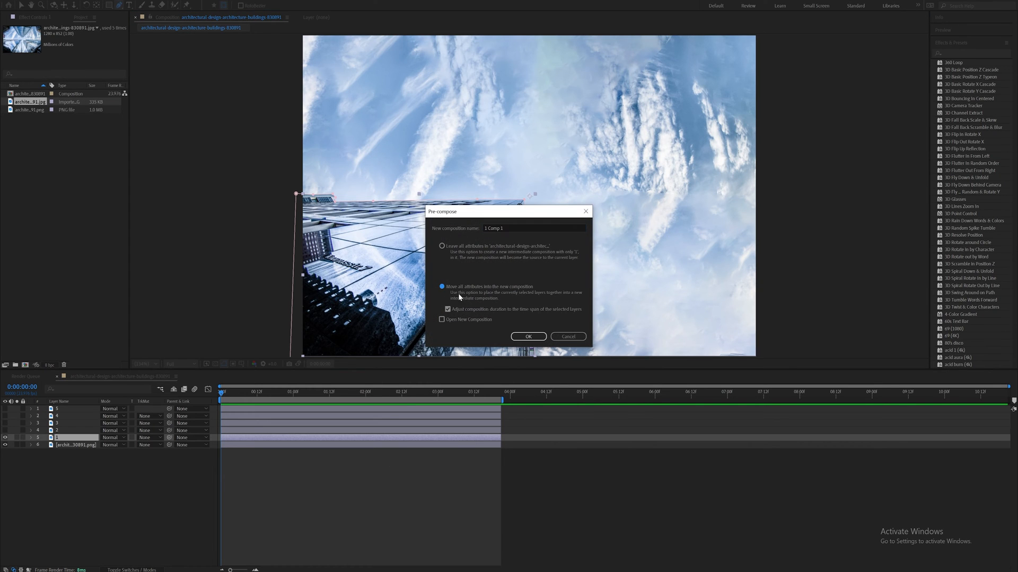
# Pre-compose the masked layer into Comp 1 with 'Move all attributes'
pyautogui.click(528, 336)
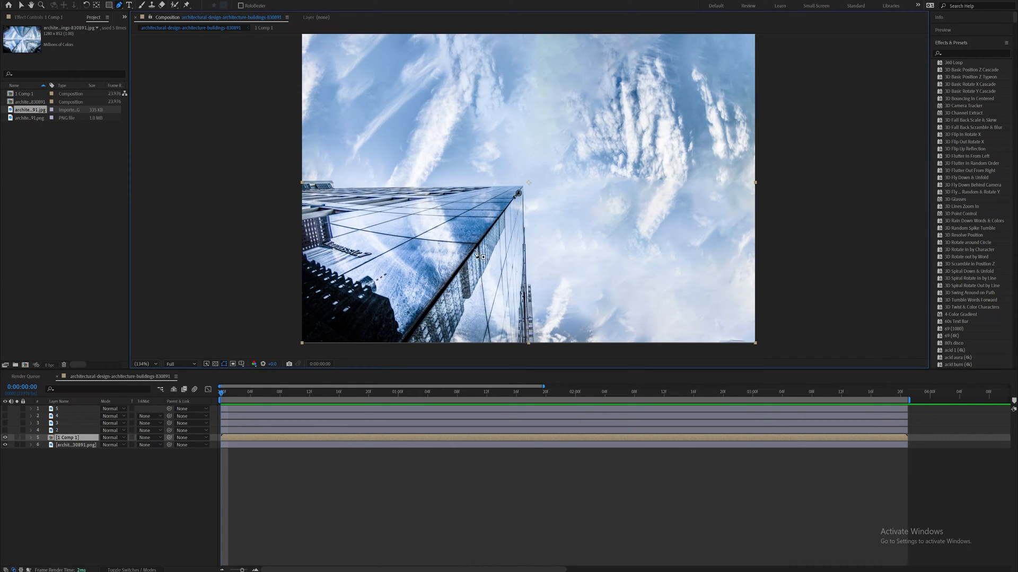
pyautogui.moveTo(429, 333)
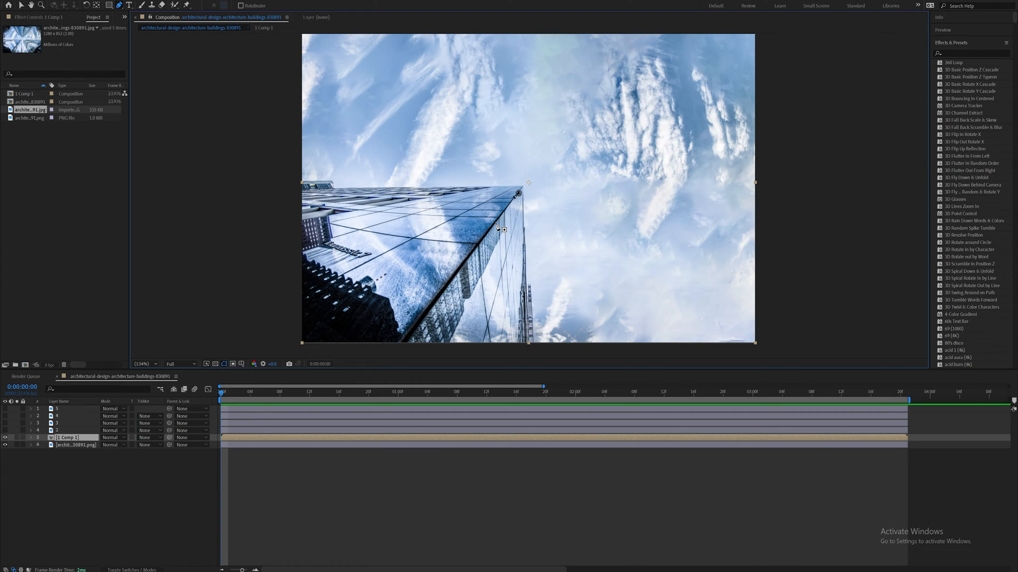
pyautogui.moveTo(289, 328)
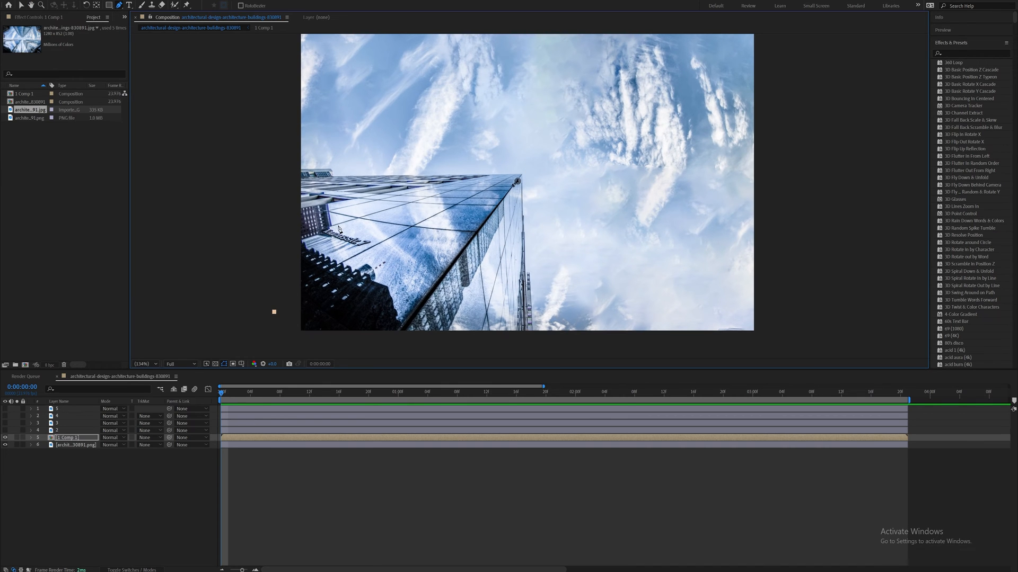
pyautogui.moveTo(522, 174)
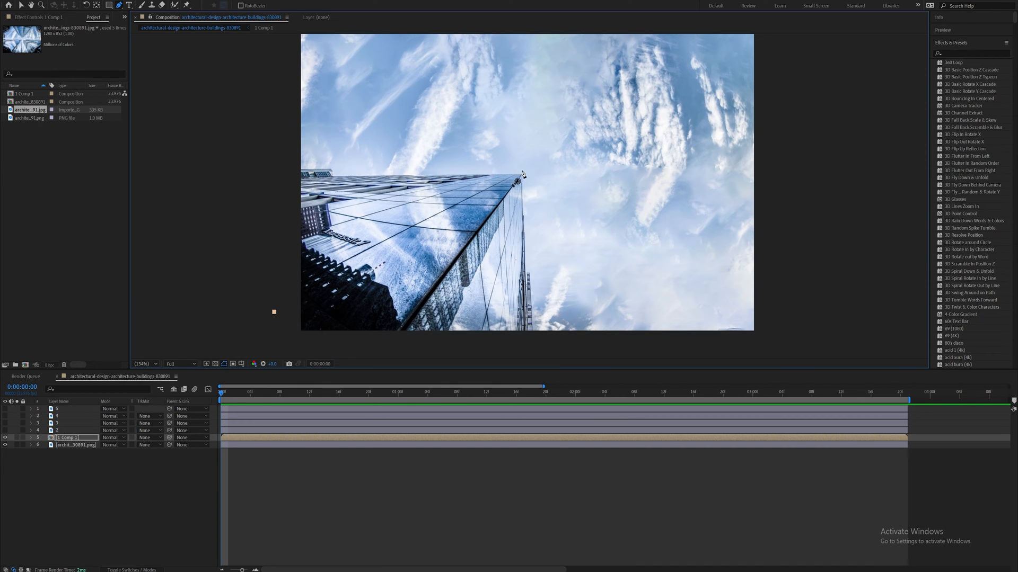
pyautogui.moveTo(496, 183)
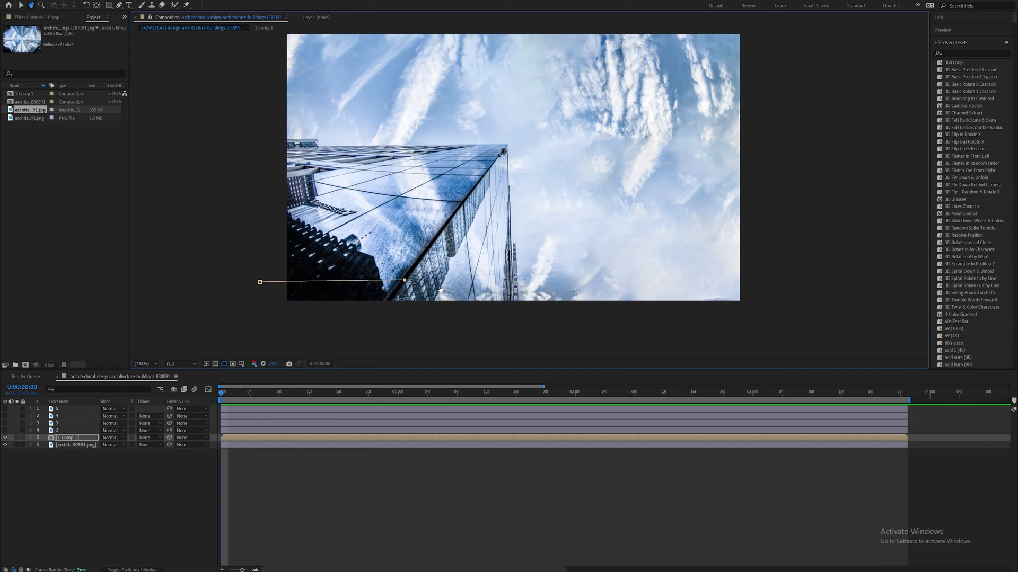
# Add a mask corner point below the frame at the skyscraper's base
pyautogui.moveTo(403, 280); pyautogui.dragTo(419, 345)
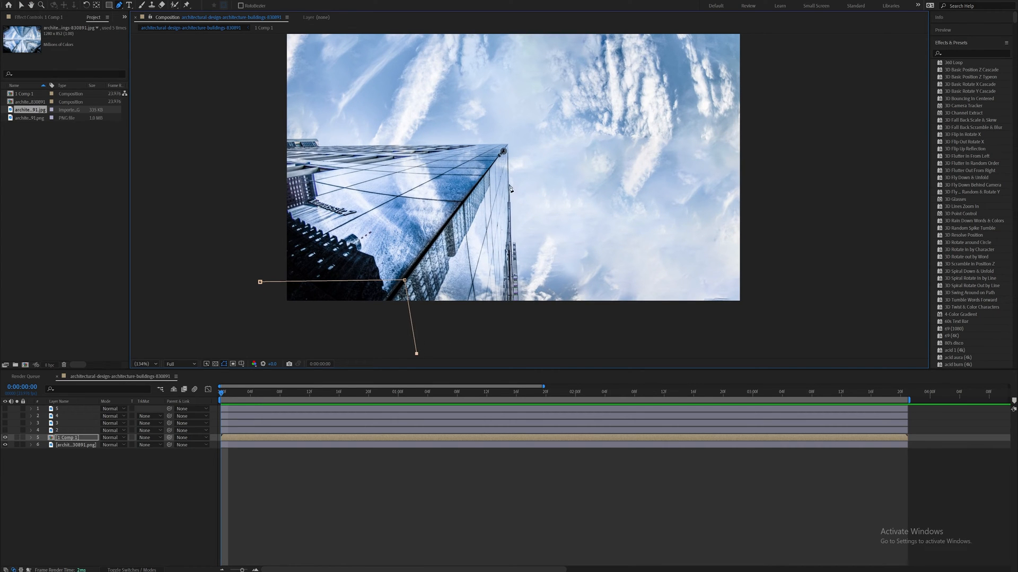
pyautogui.moveTo(275, 268)
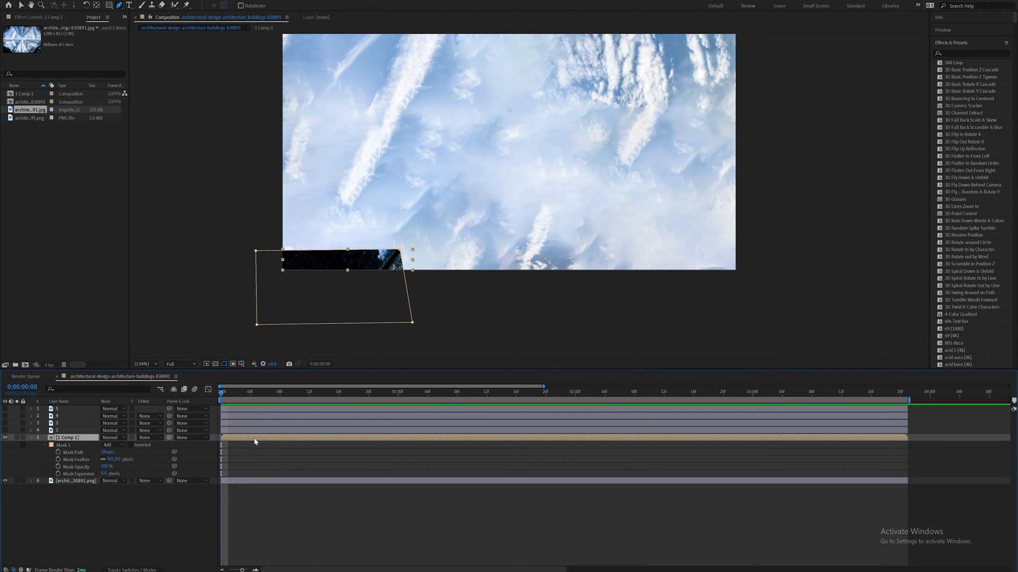
pyautogui.moveTo(83, 479)
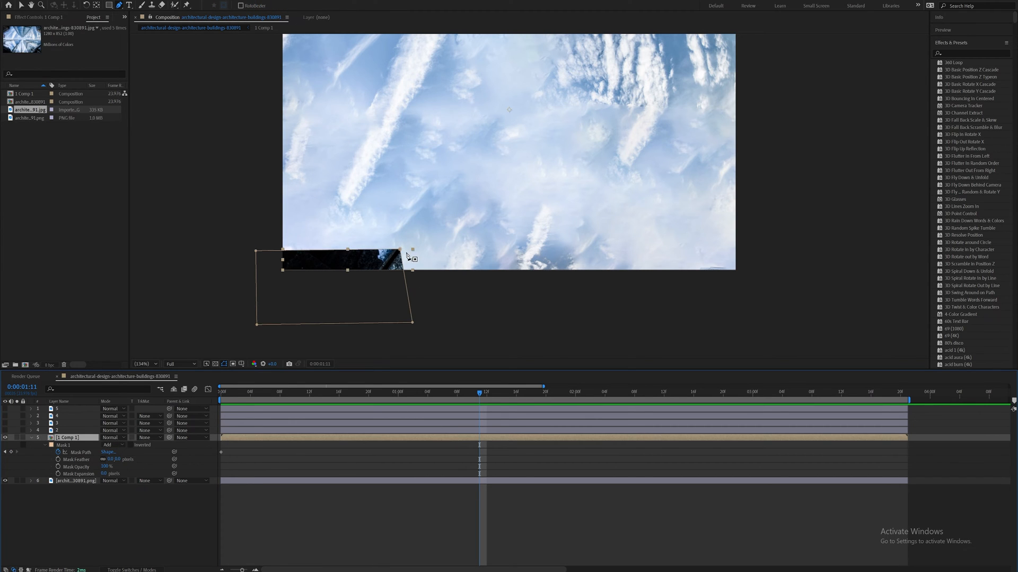
# Raise and widen the mask vertices at 1:11 so the tower's top and sides are revealed
pyautogui.moveTo(412, 248); pyautogui.dragTo(500, 120)
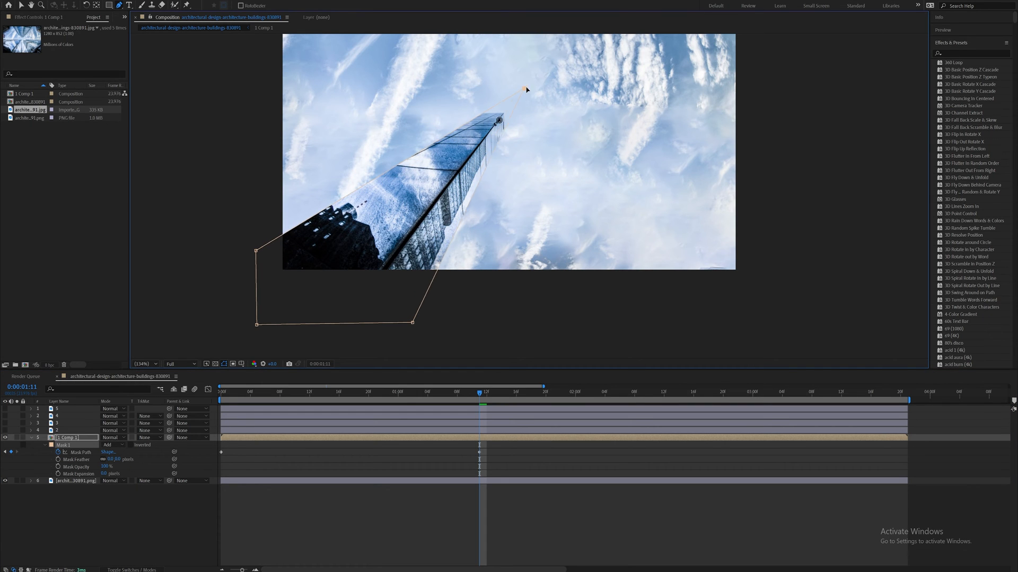
pyautogui.moveTo(412, 323); pyautogui.dragTo(520, 315)
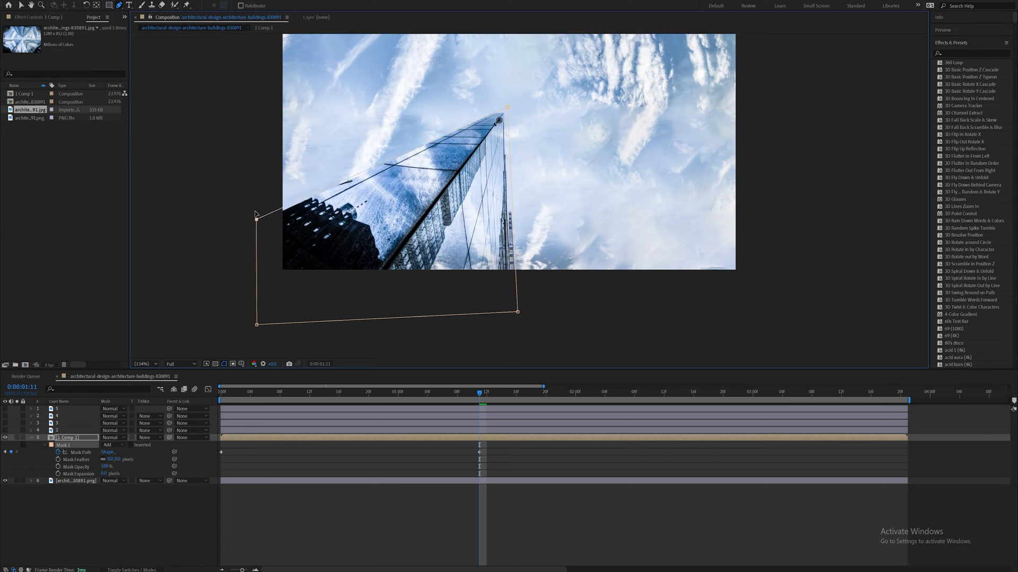
pyautogui.moveTo(256, 213); pyautogui.dragTo(250, 104)
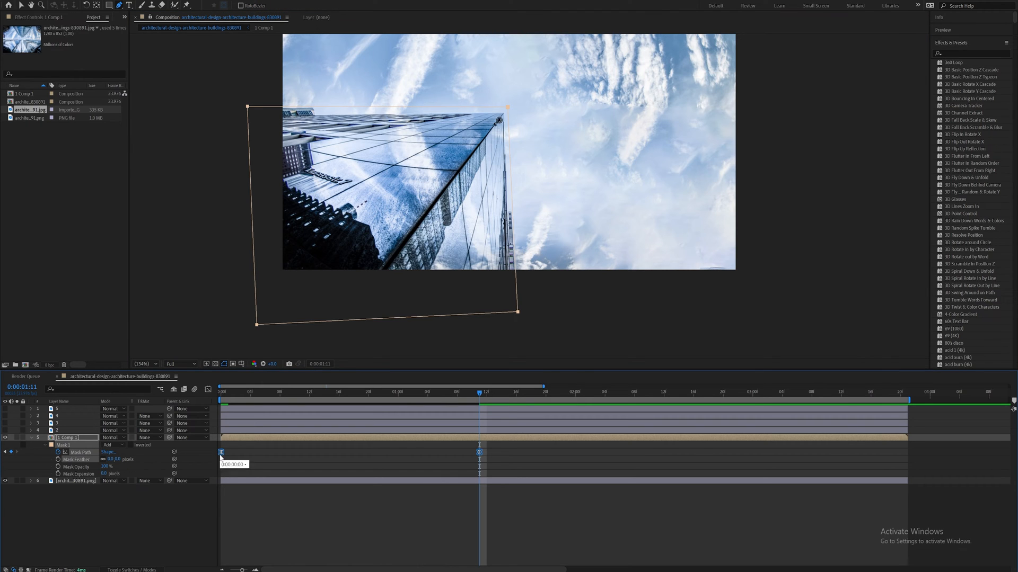
pyautogui.rightClick(220, 452)
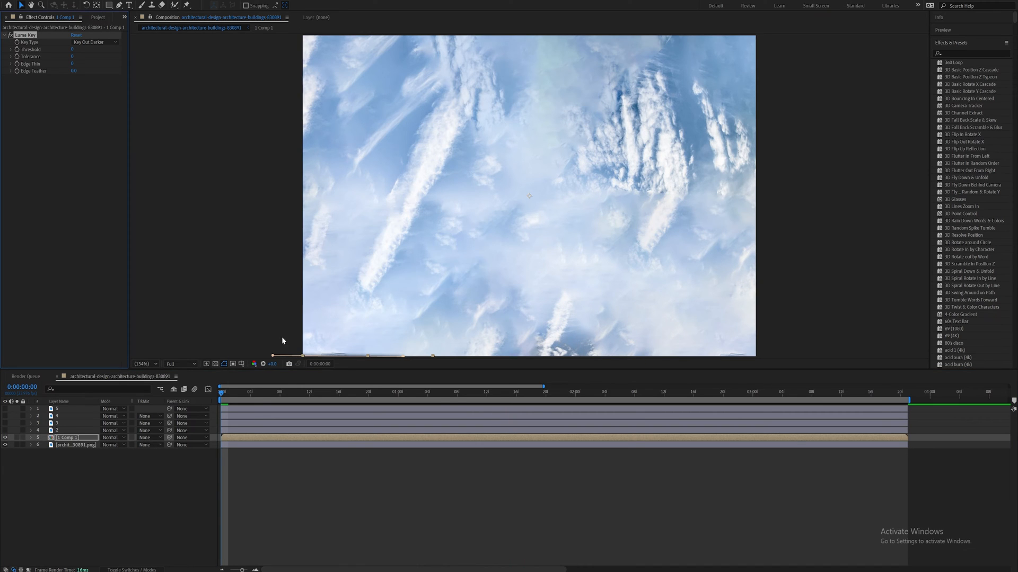
# Set the Luma Key Threshold and keyframe it with the stopwatch
pyautogui.click(406, 393)
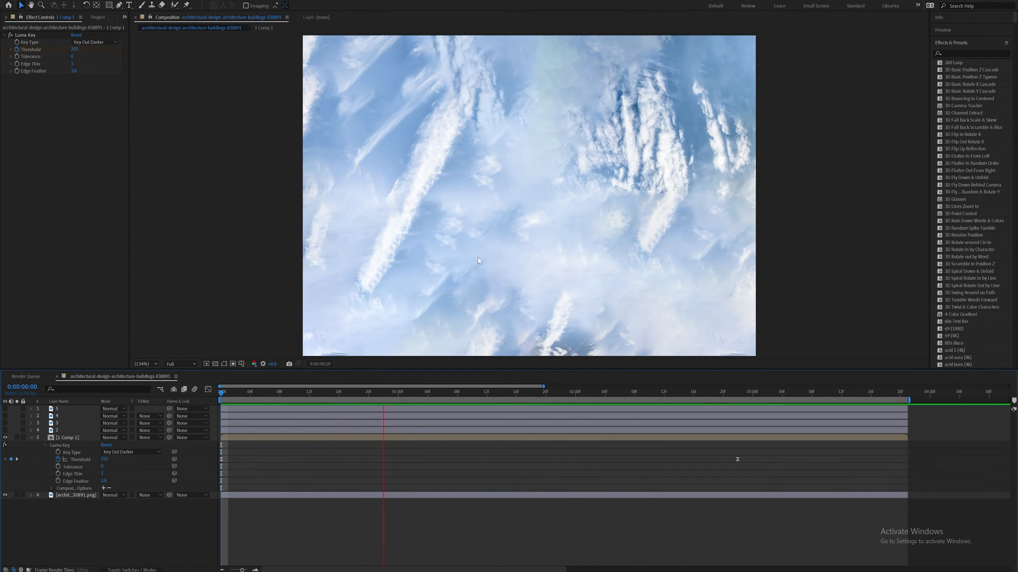
pyautogui.click(729, 392)
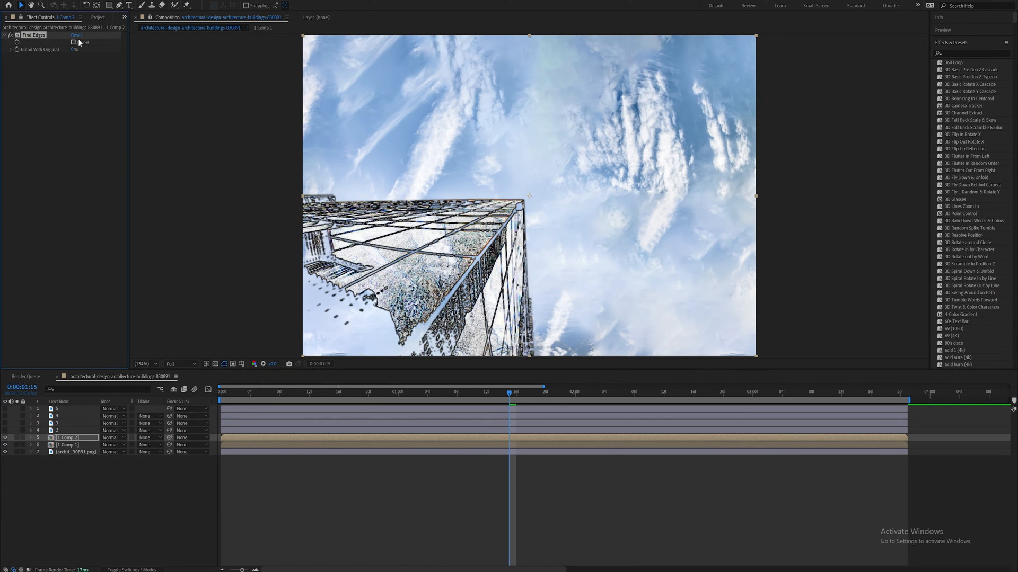
# Invert Find Edges on the duplicated Comp 1 layer for bright edges
pyautogui.click(73, 43)
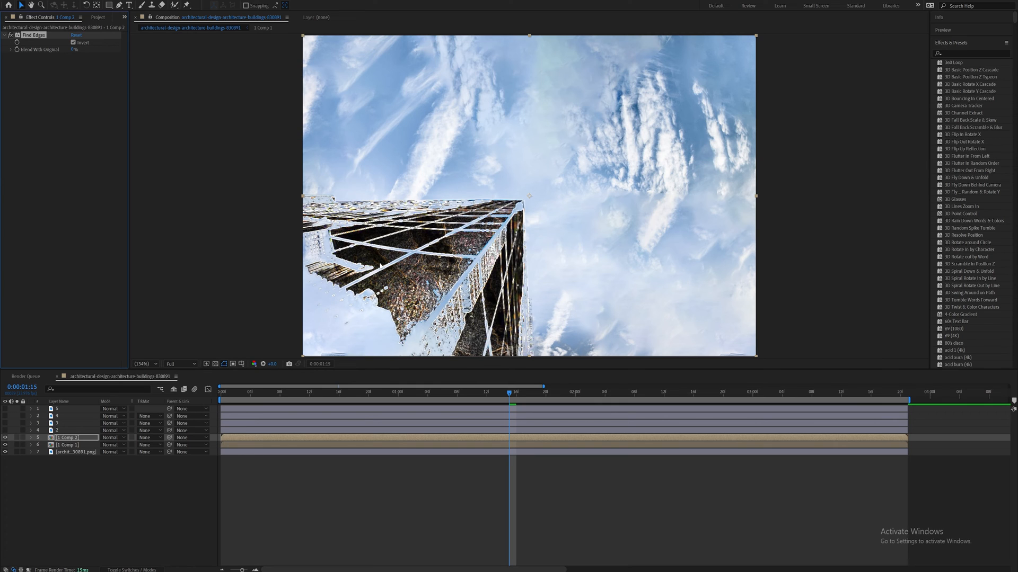
pyautogui.moveTo(541, 440)
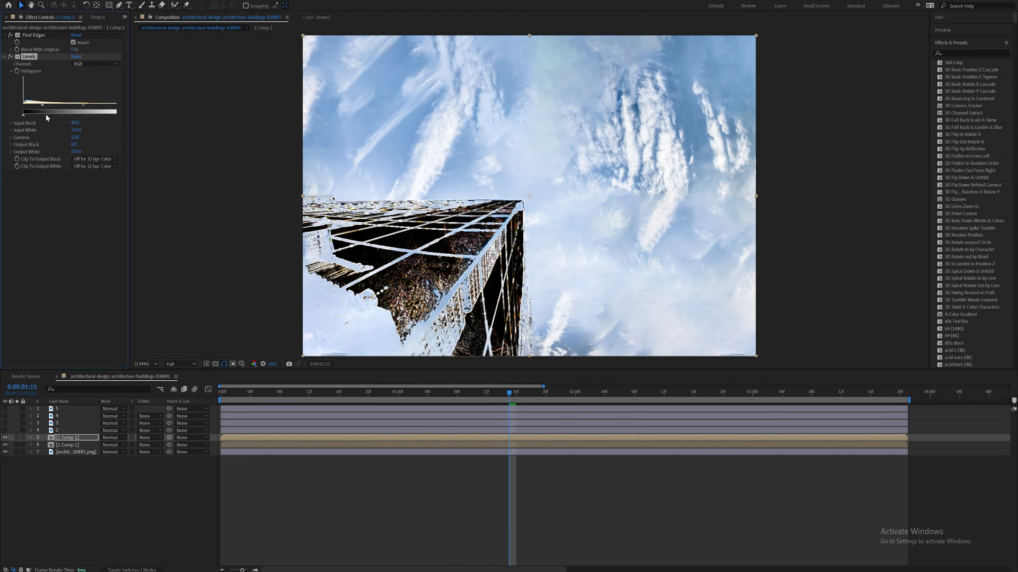
# Raise Levels Input Black to deepen the edge layer's shadows
pyautogui.moveTo(75, 123); pyautogui.dragTo(71, 123)
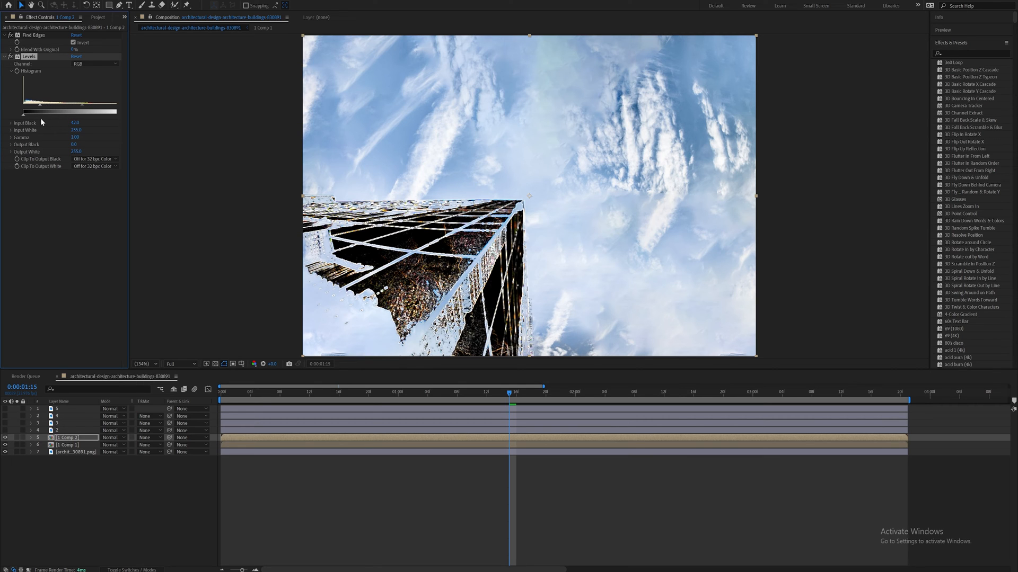
pyautogui.moveTo(75, 123); pyautogui.dragTo(84, 123)
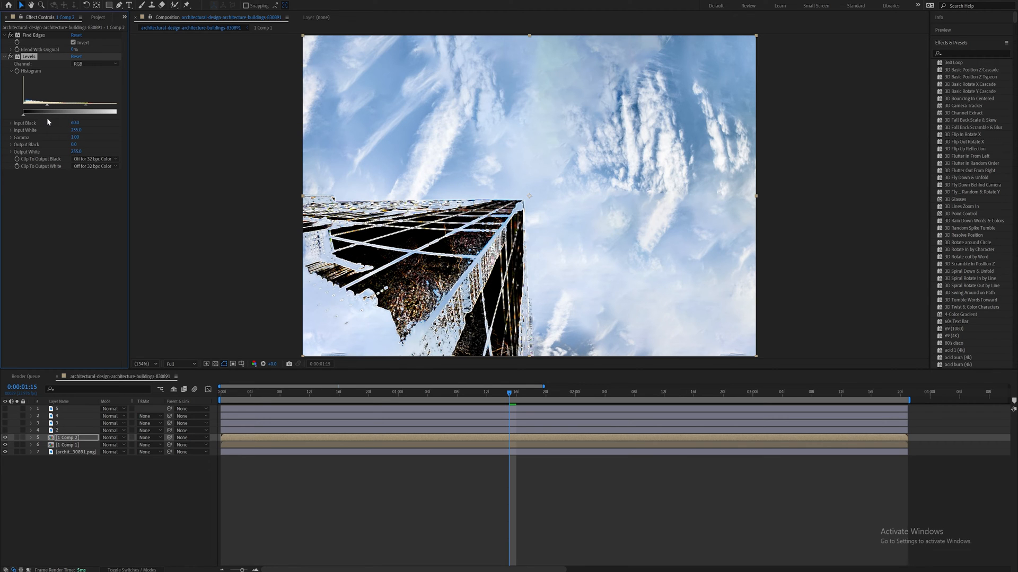
# Apply Tint and set Map White To a light blue for the edges
pyautogui.write('tint')
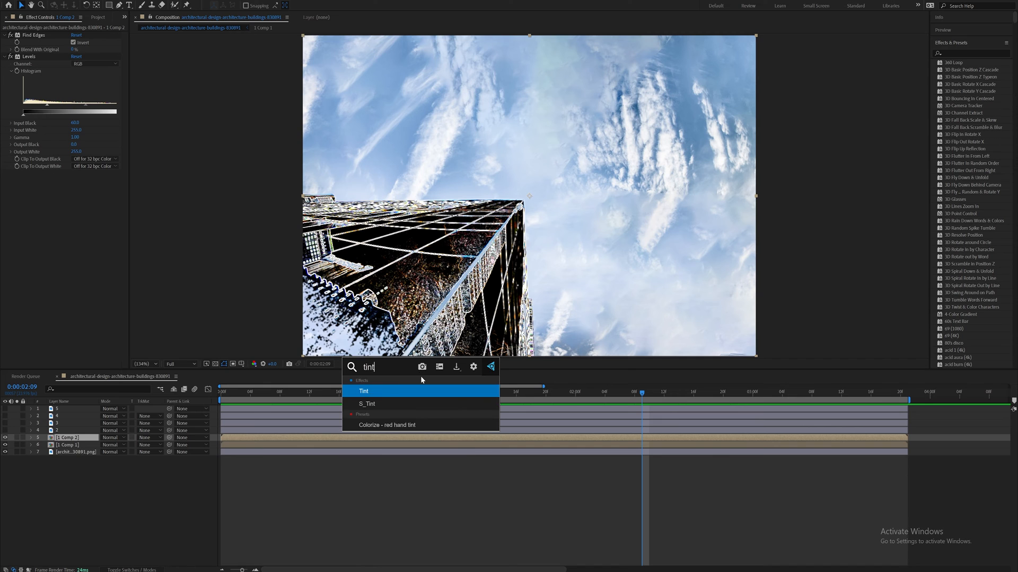
pyautogui.doubleClick(364, 391)
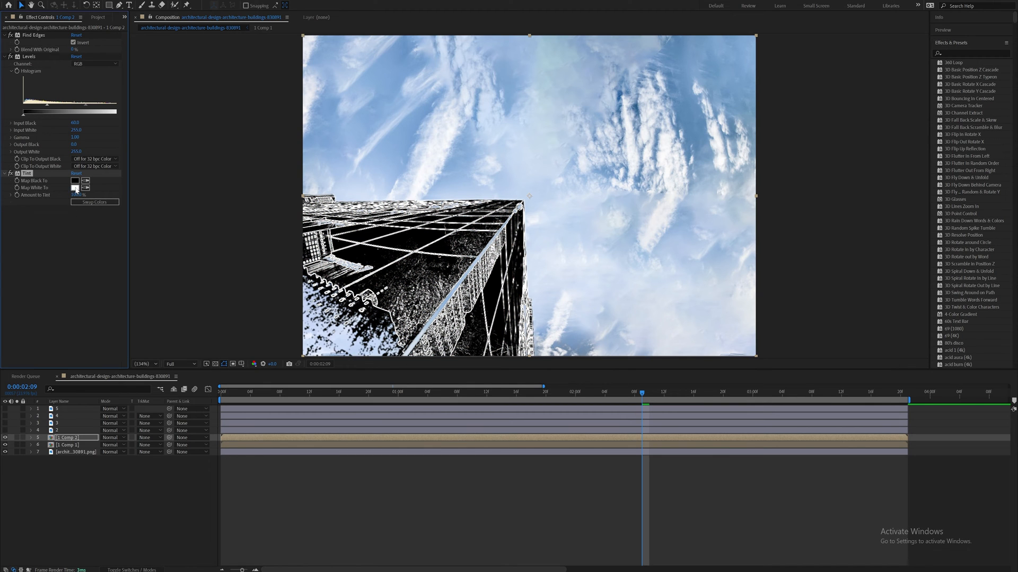
pyautogui.click(75, 188)
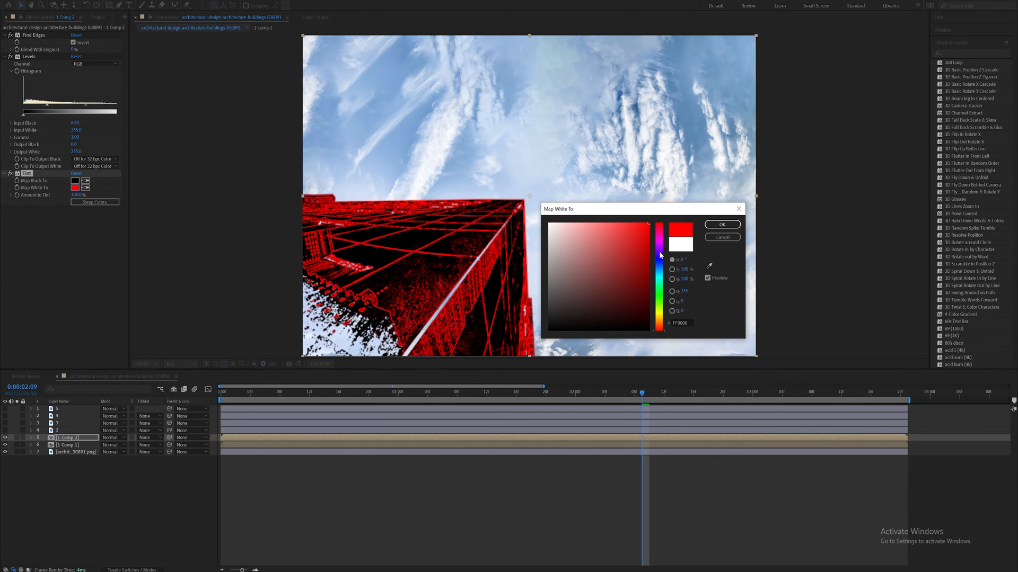
pyautogui.click(623, 229)
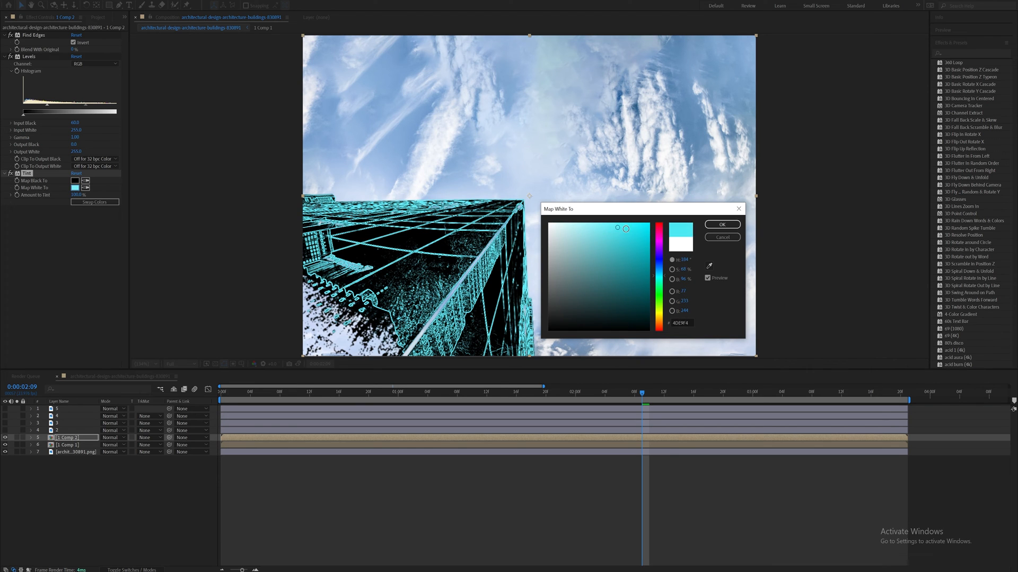
pyautogui.click(721, 224)
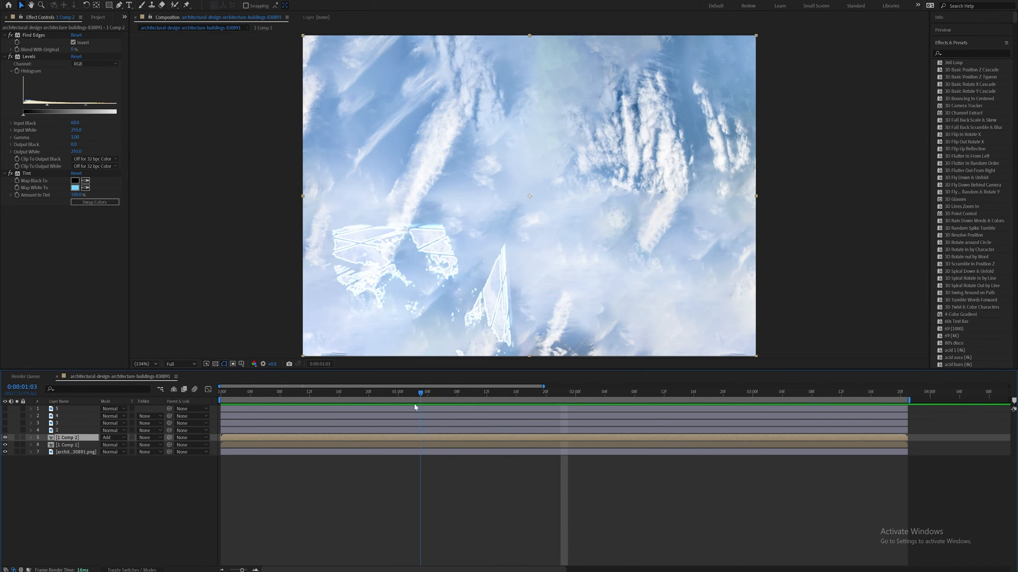
# Scrub between earlier and later frames to preview the glowing building animation
pyautogui.click(486, 391)
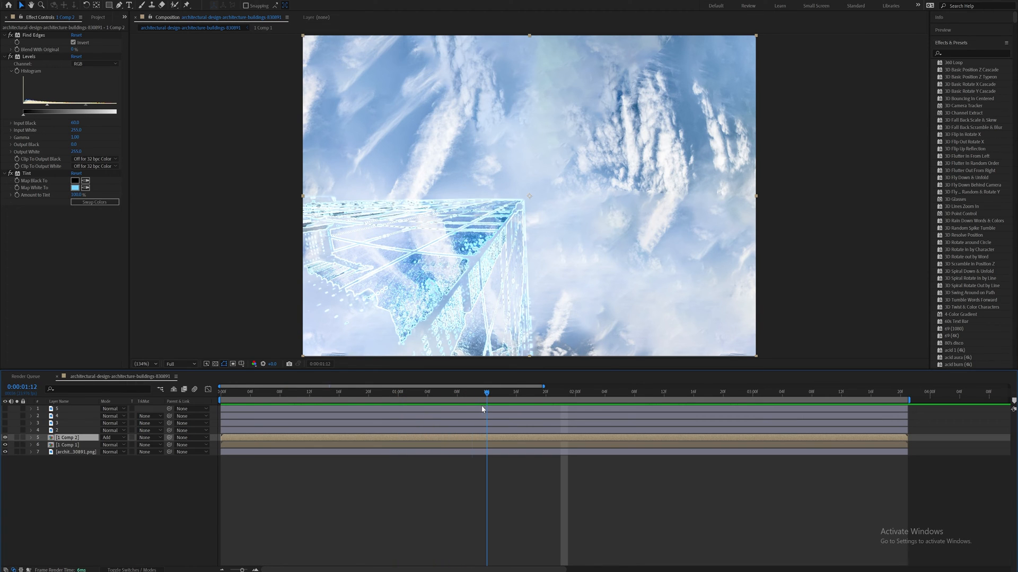
pyautogui.click(412, 392)
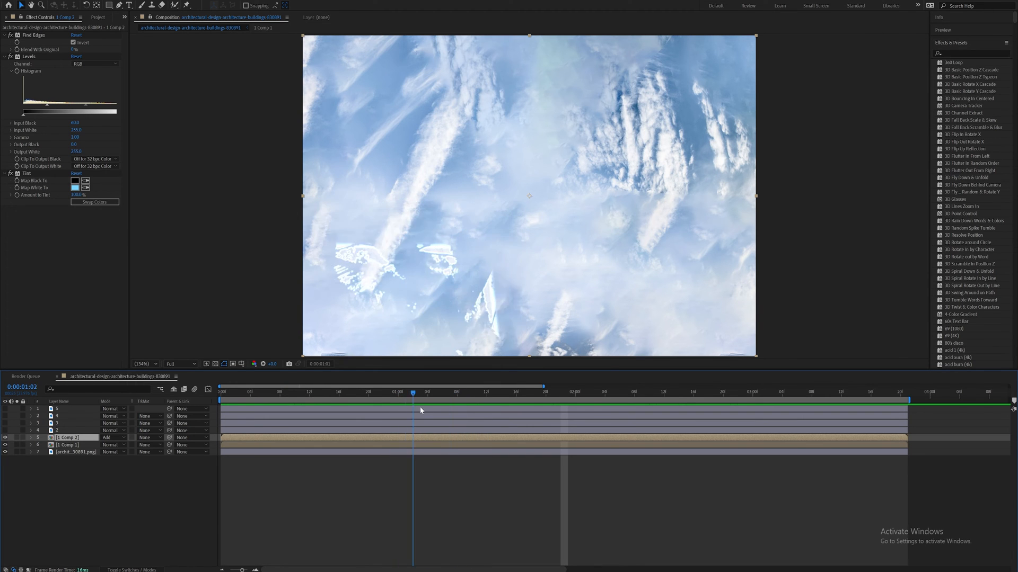
pyautogui.click(531, 392)
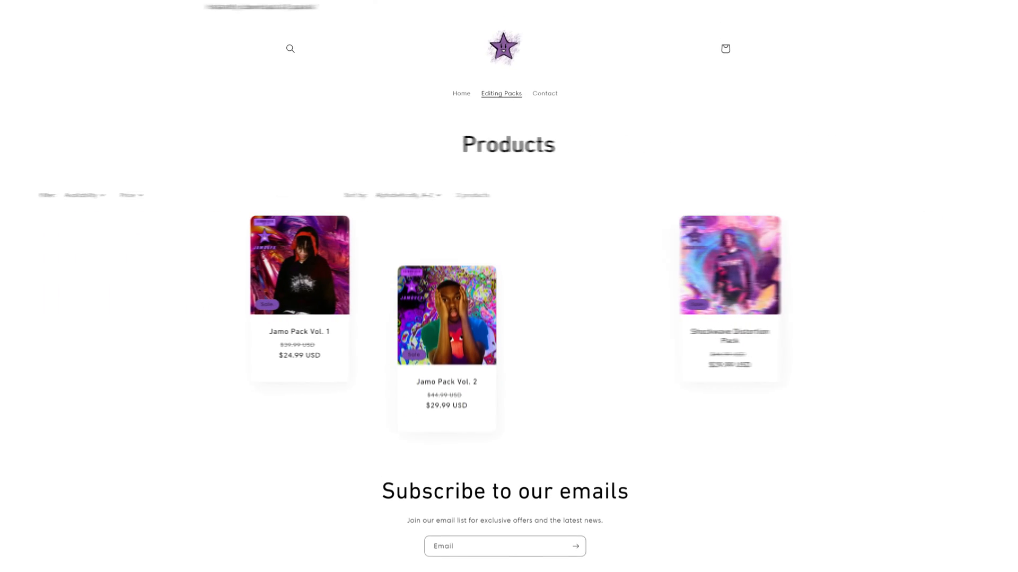
# Scroll down the store's Products page through the Jamo Pack listings
pyautogui.scroll(-3)
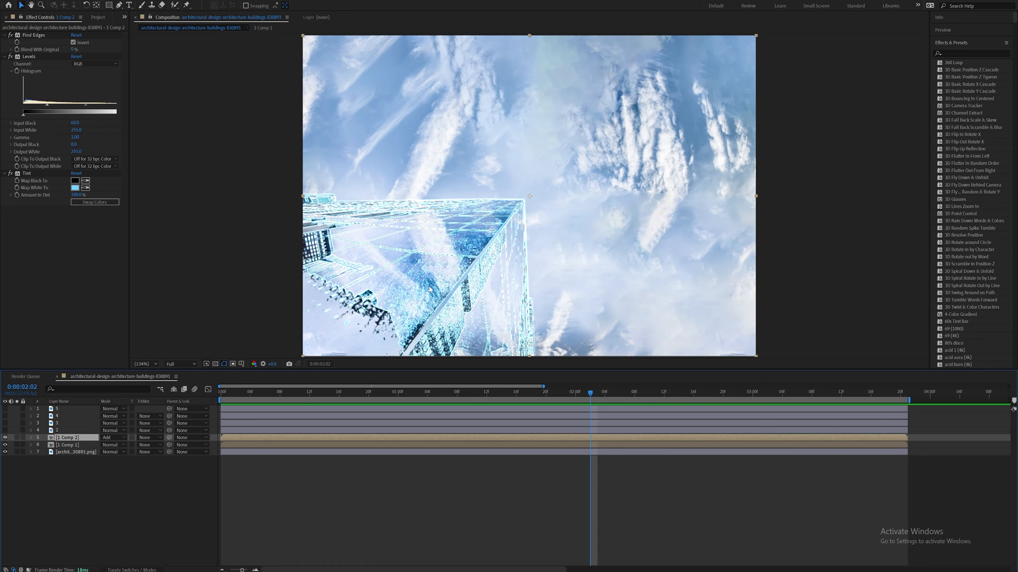
pyautogui.moveTo(551, 280)
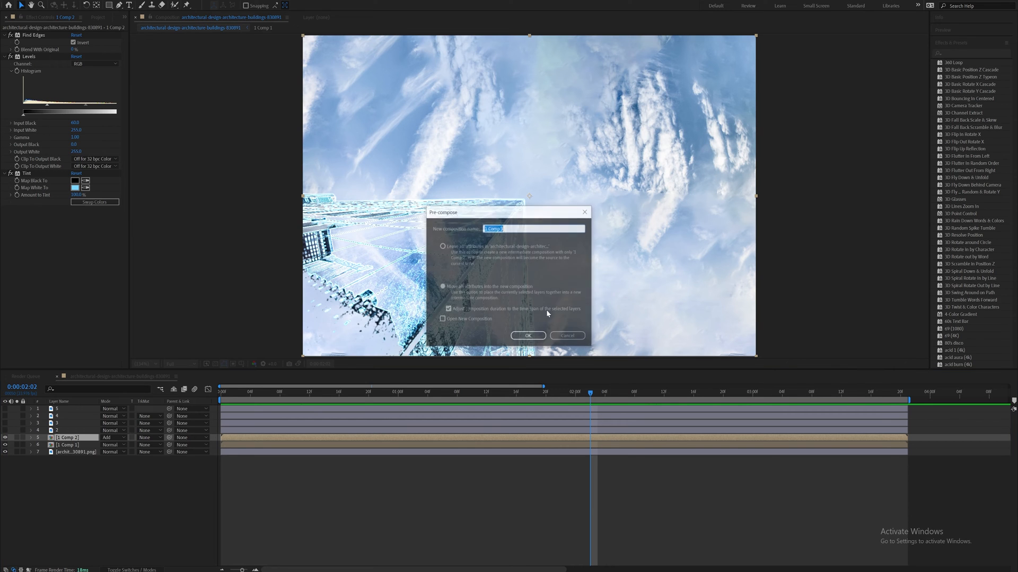
# Pre-compose the blue edge layer and set its blending Mode to Screen for a glowing overlay
pyautogui.click(527, 336)
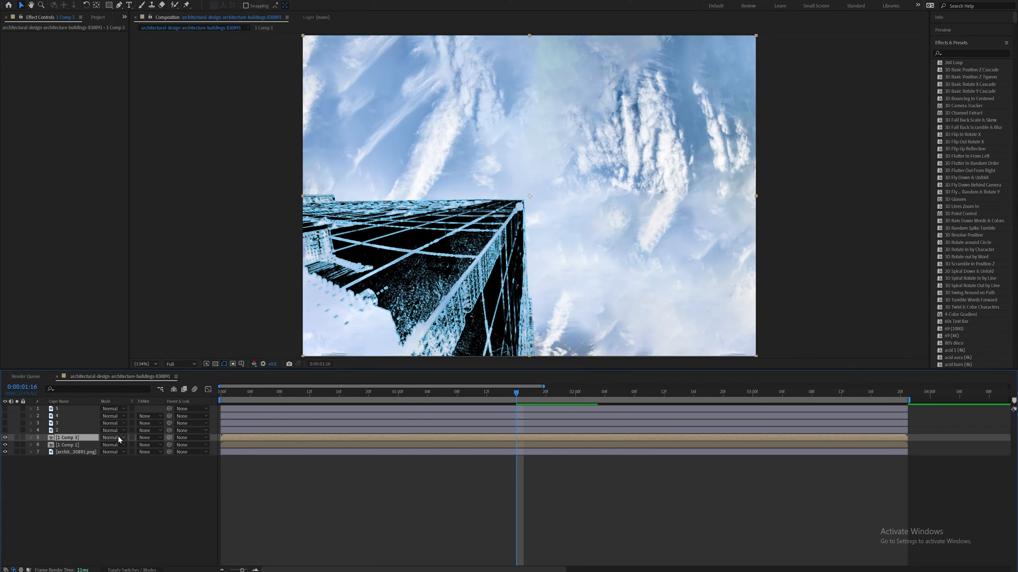
pyautogui.click(111, 438)
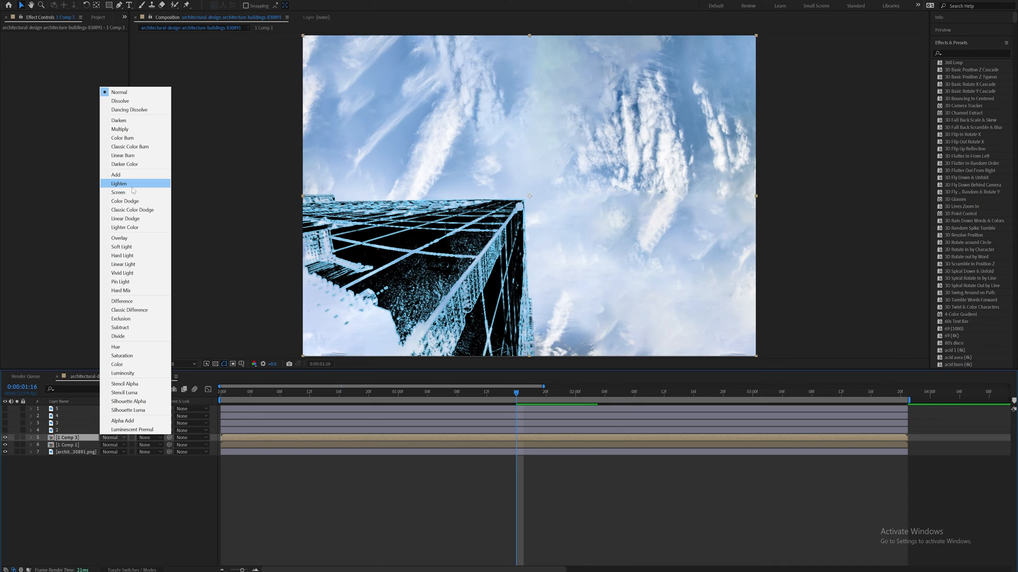
pyautogui.click(119, 183)
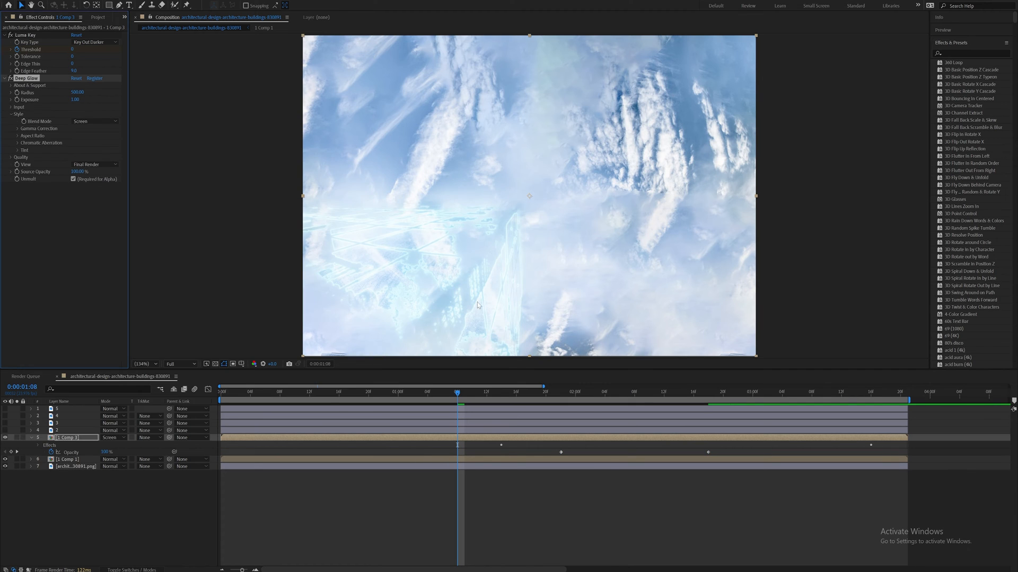
pyautogui.click(501, 392)
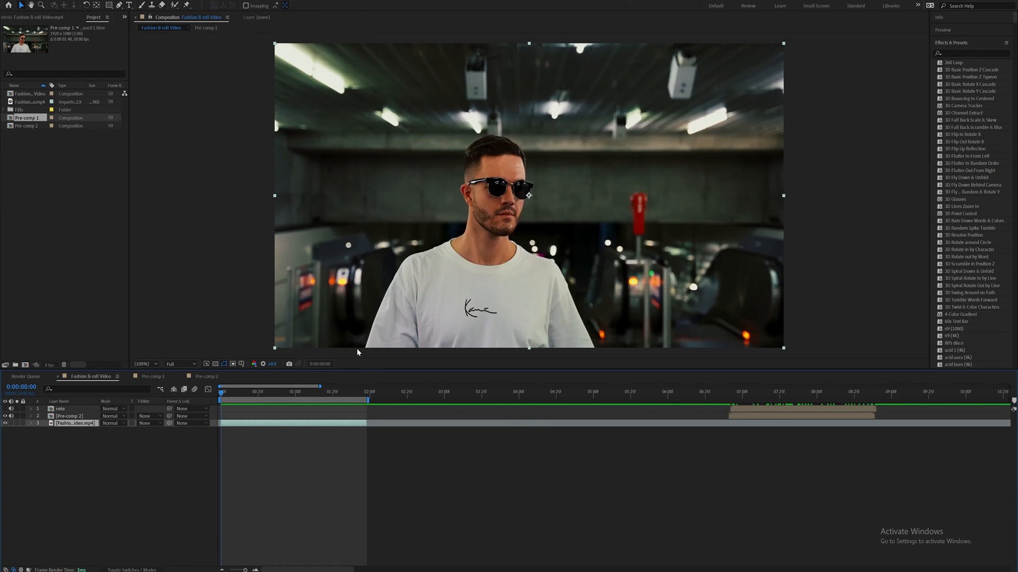
pyautogui.moveTo(538, 198)
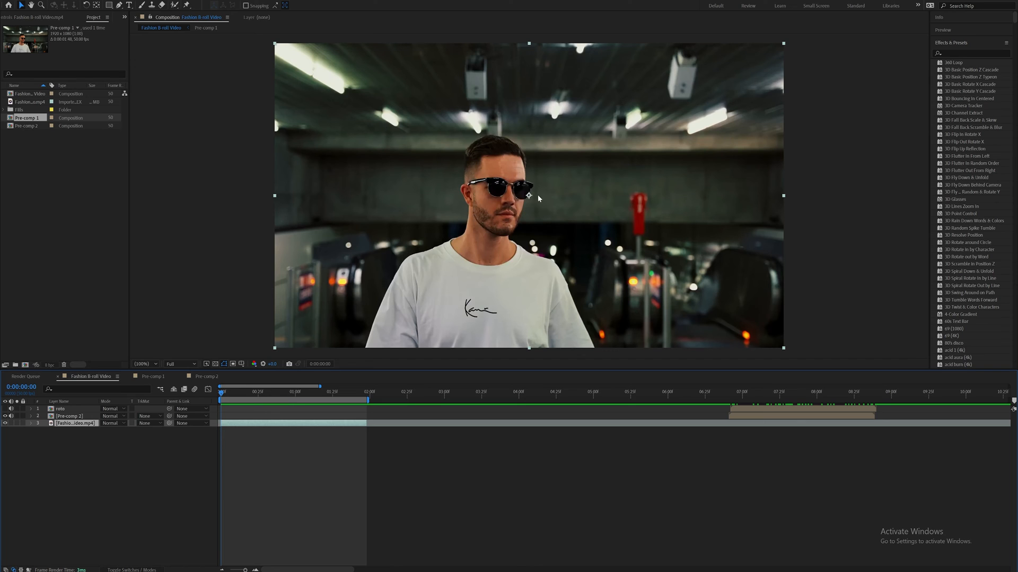
pyautogui.moveTo(600, 325)
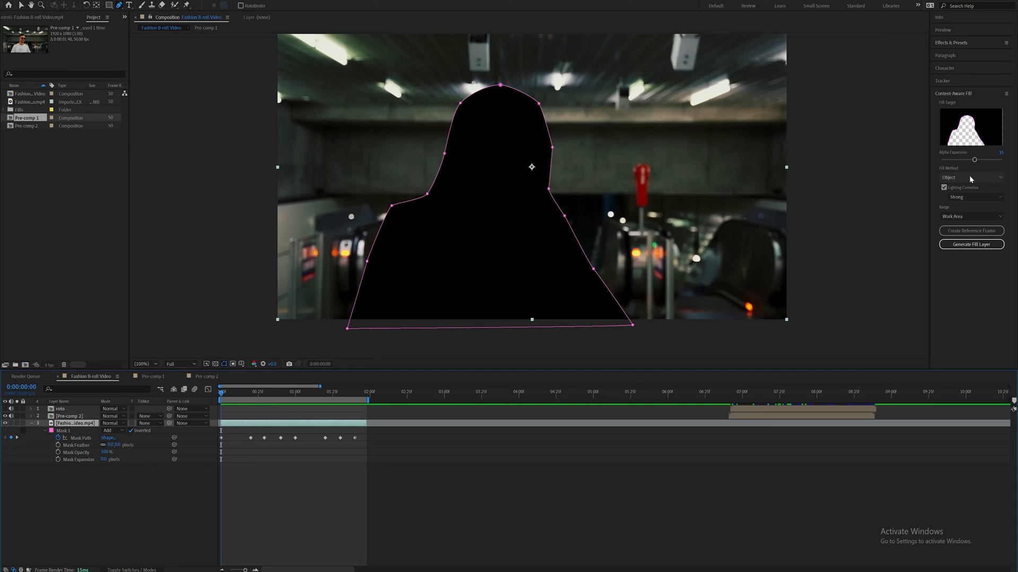
pyautogui.moveTo(972, 245)
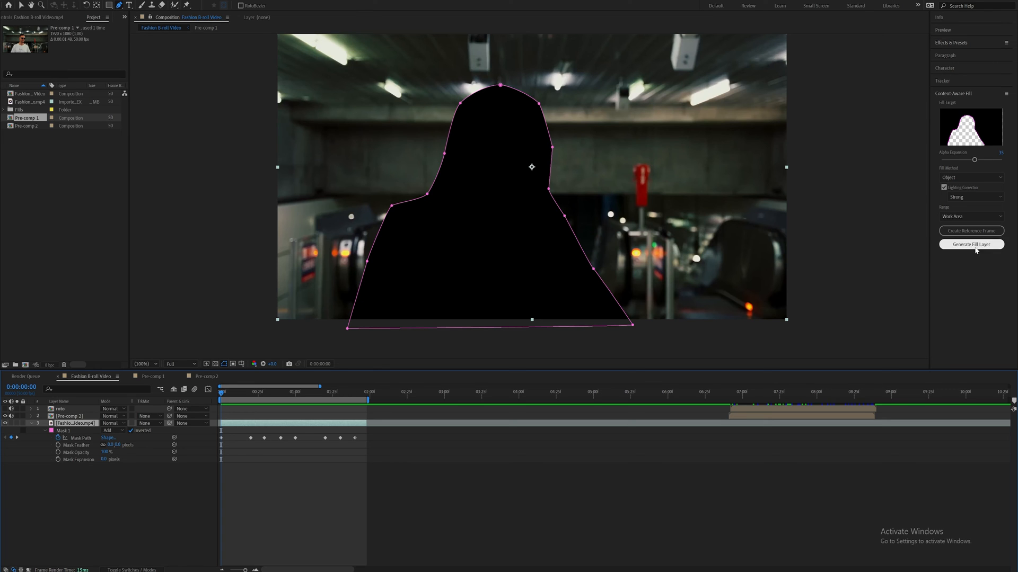
# Generate the Content-Aware Fill layer that erases the masked man from the subway clip
pyautogui.click(970, 244)
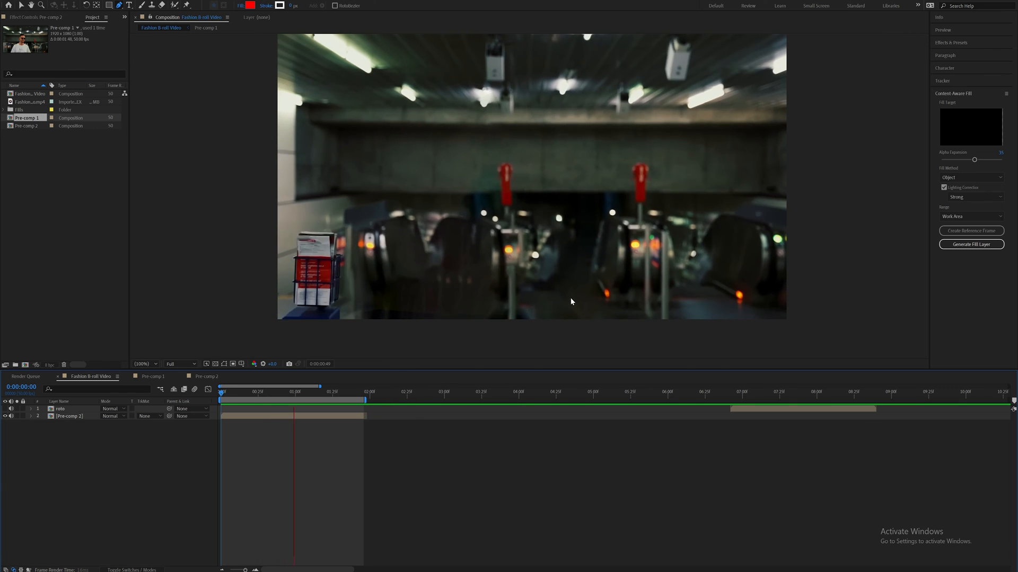
# Preview a frame of the subway B-roll to confirm the generated background holds without the man
pyautogui.click(315, 391)
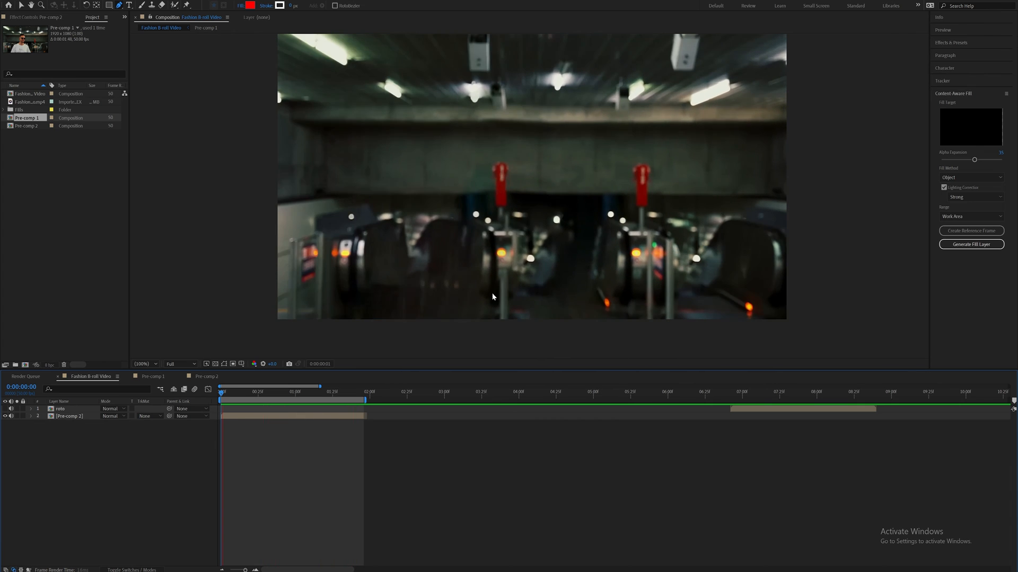
# Re-enable the man's roto layer over the clean background, check a later frame, and select Pre-comp 2
pyautogui.click(229, 392)
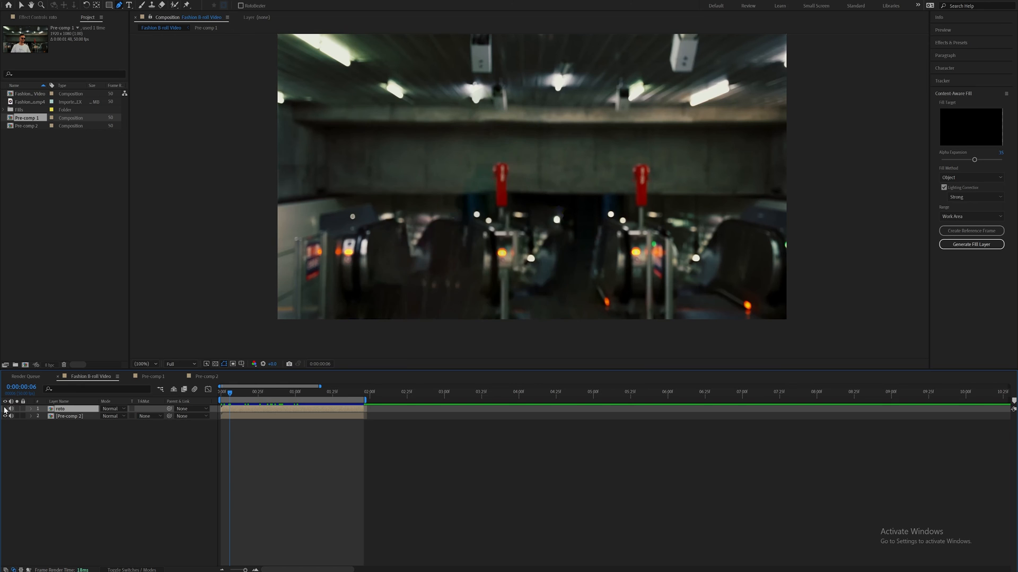
pyautogui.click(222, 391)
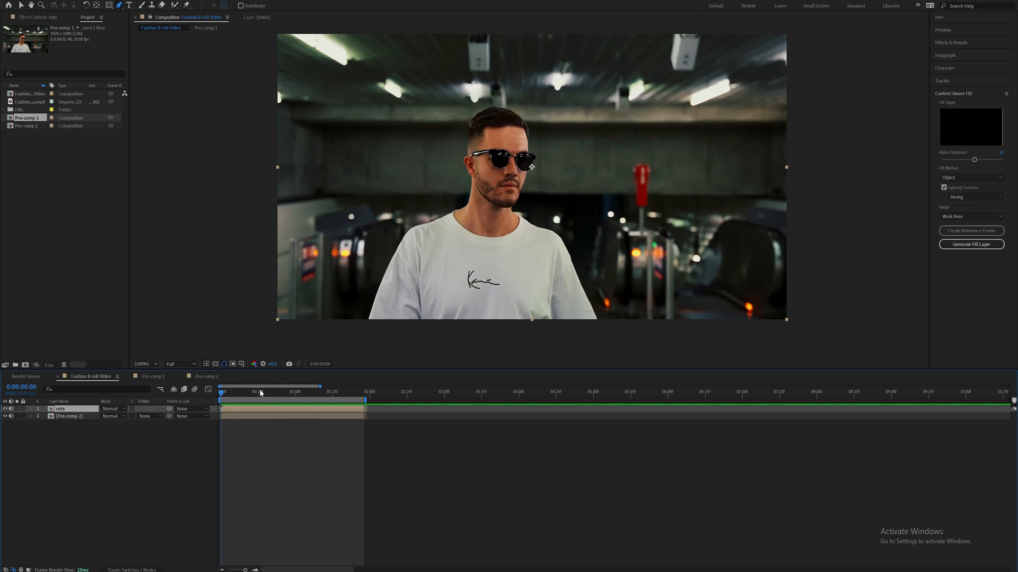
pyautogui.click(300, 392)
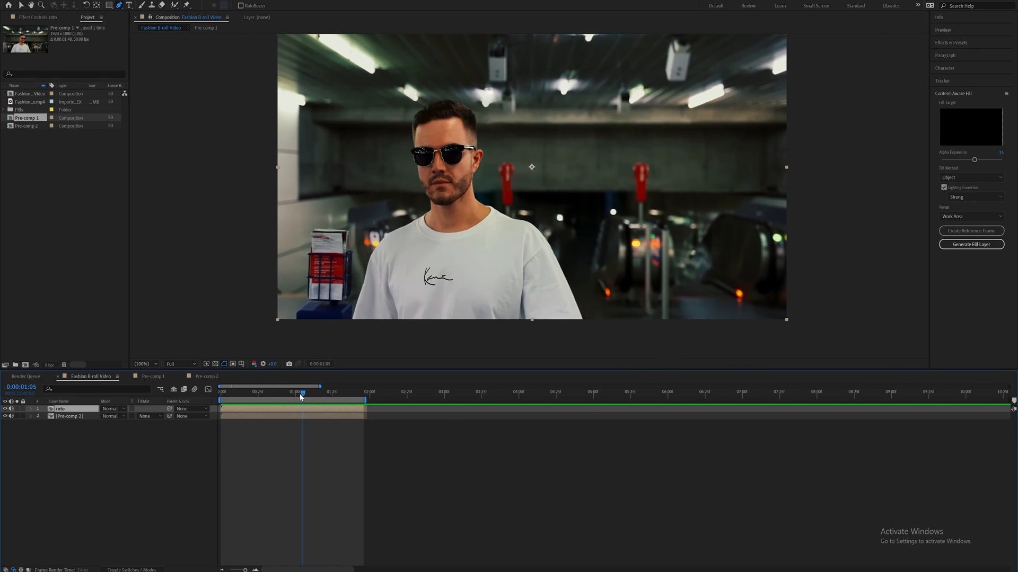
pyautogui.click(220, 392)
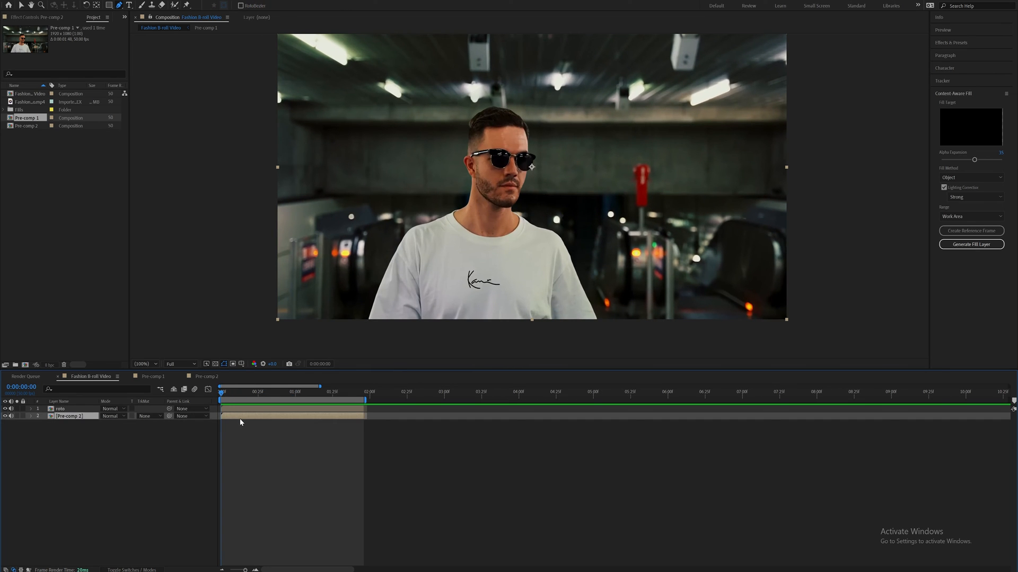
# Add Displacement Map to Pre-comp 2 with the man's roto layer as its Displacement Map Layer
pyautogui.write('is')
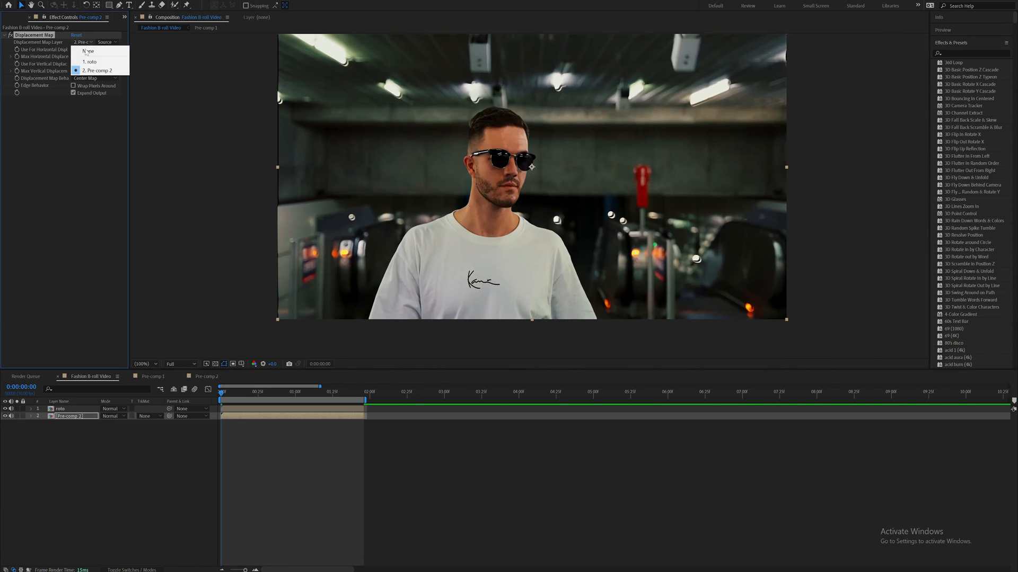
pyautogui.click(91, 61)
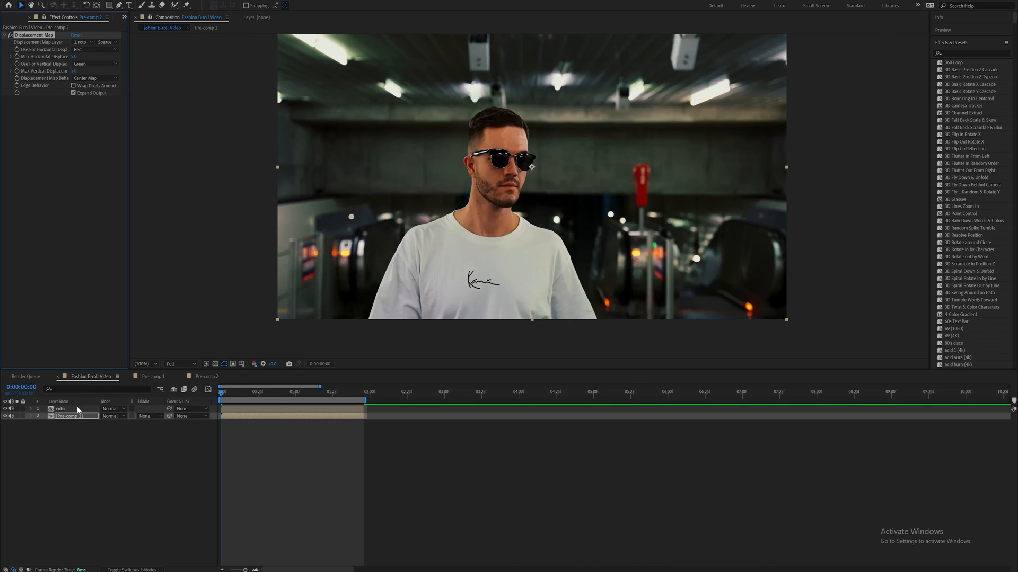